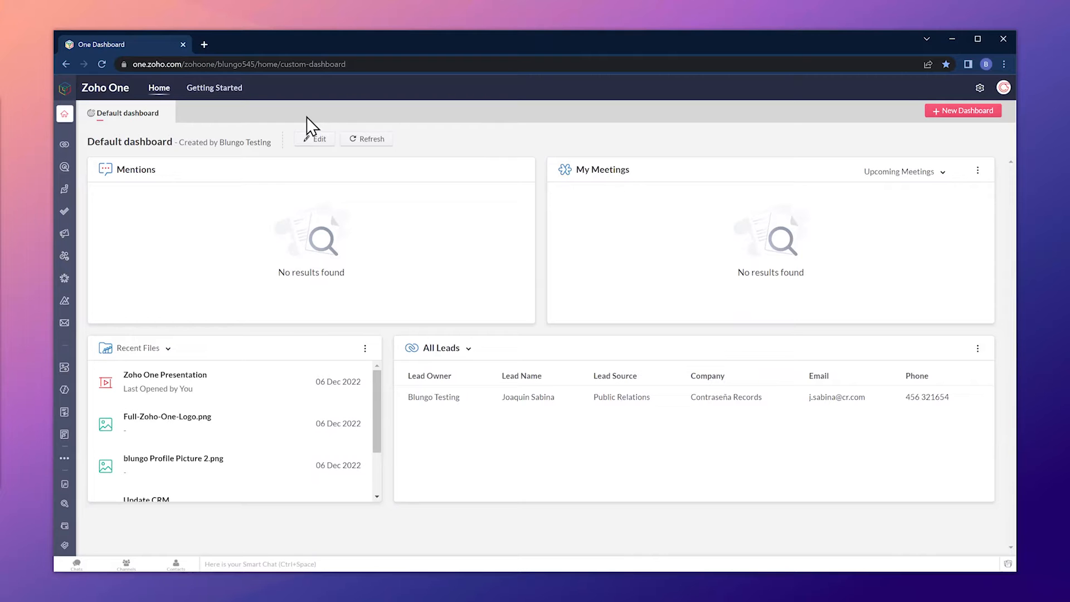
Add the Mail app from Zoho One's More Apps list
click(65, 87)
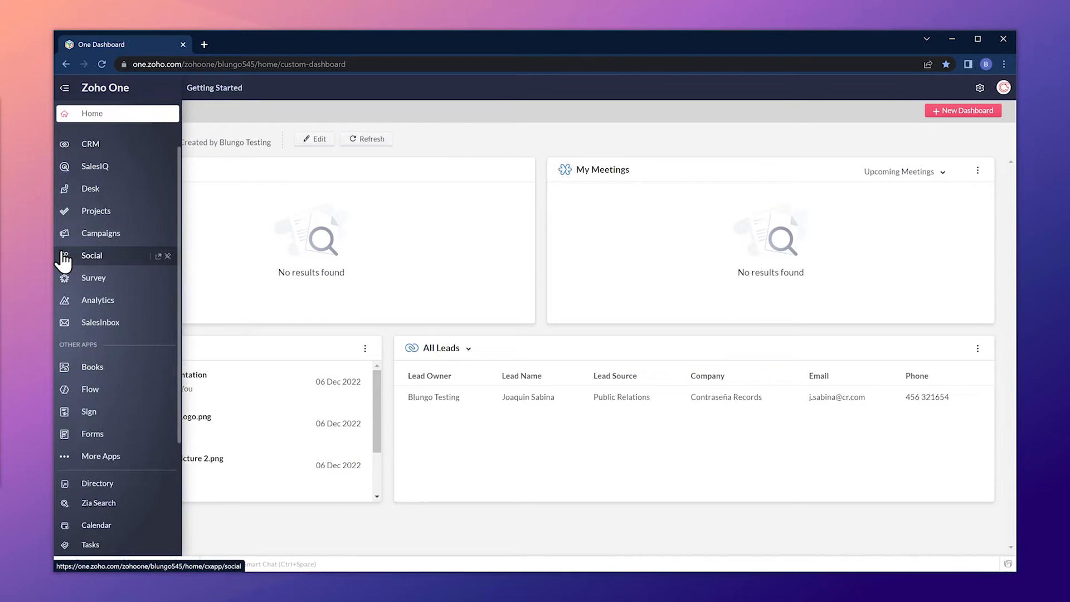
click(100, 455)
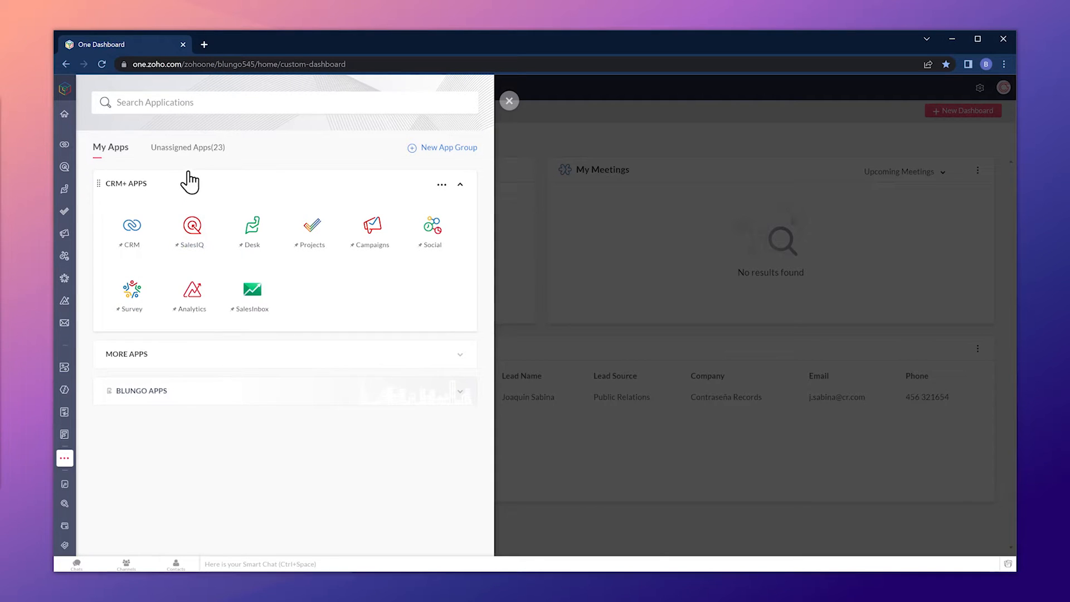
click(187, 147)
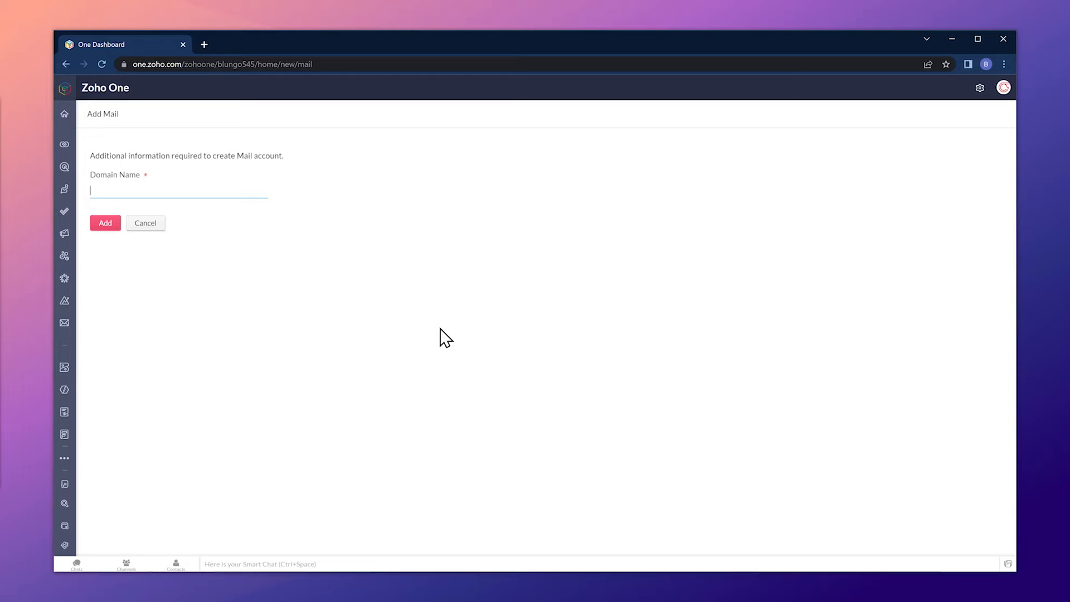
Enter blungo.co as the Domain Name and add the domain
text(blungo.c)
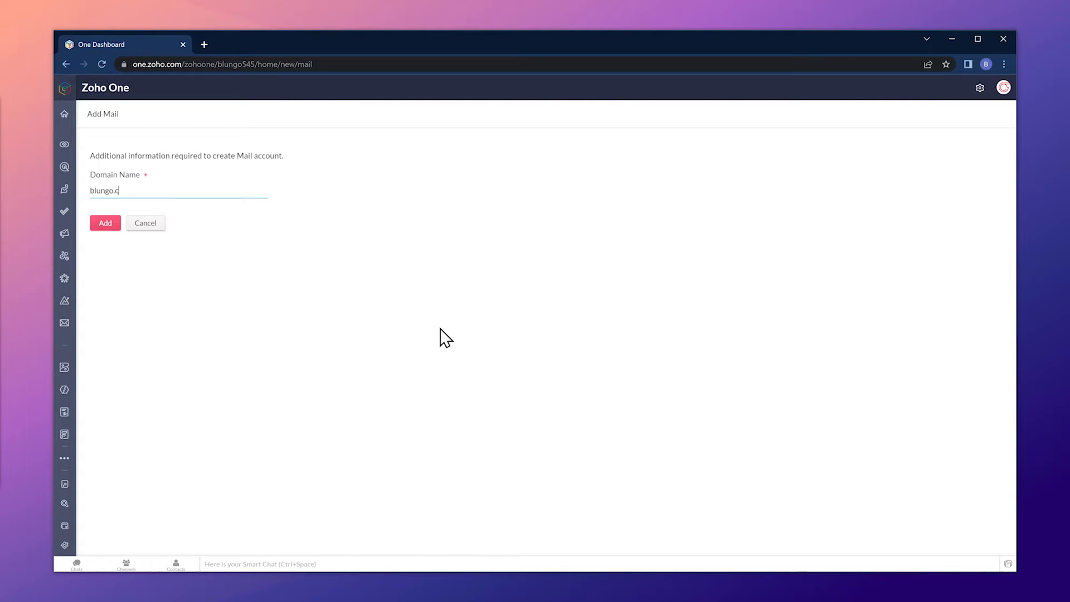
text(o)
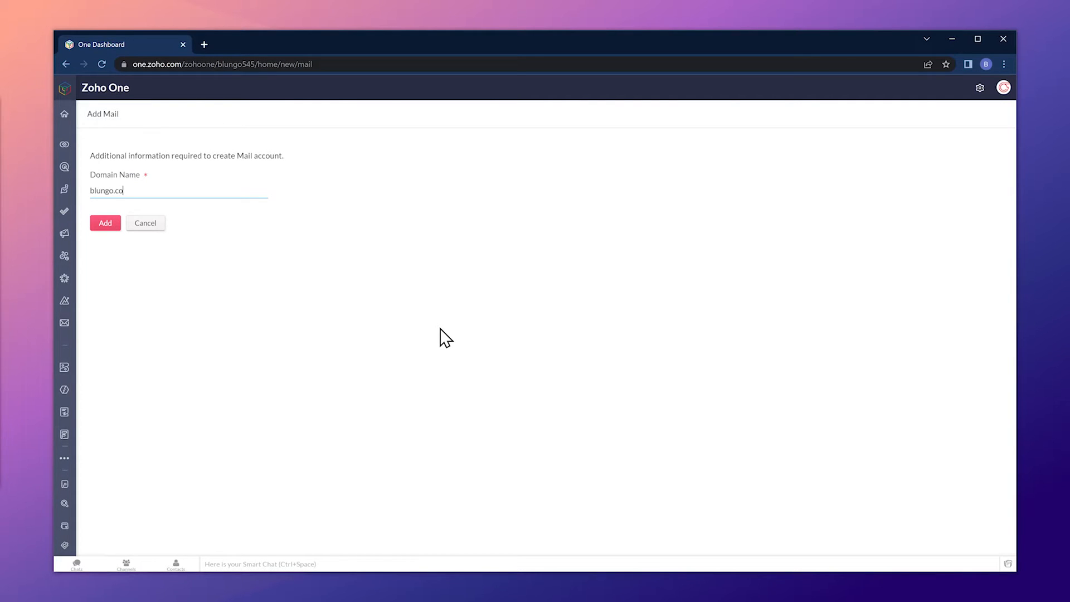
click(104, 223)
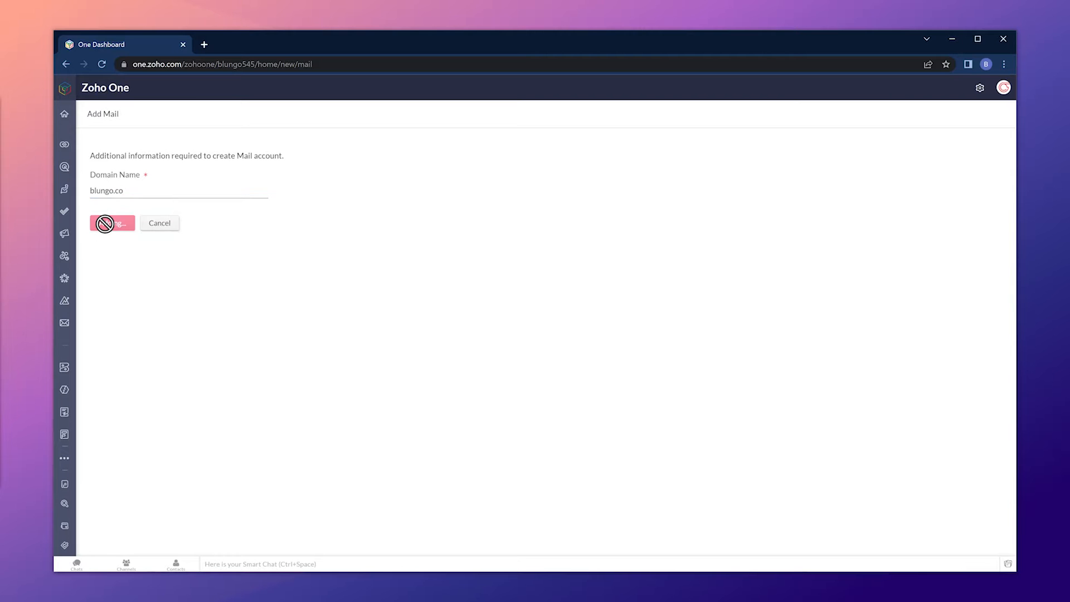
click(113, 222)
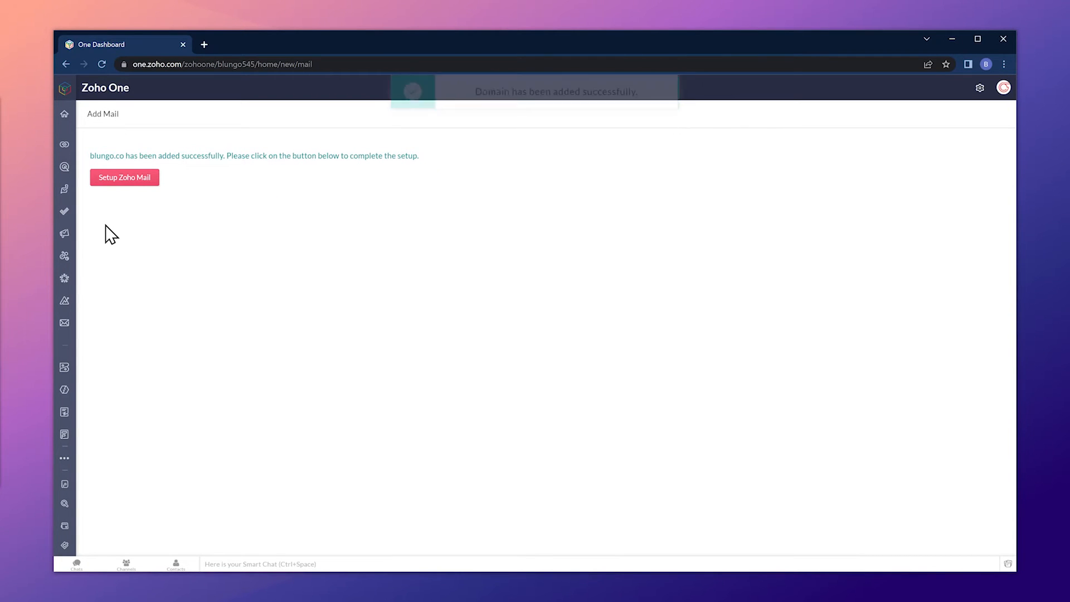
Start manual Zoho Mail setup for blungo.co and copy the TXT verification value
click(124, 177)
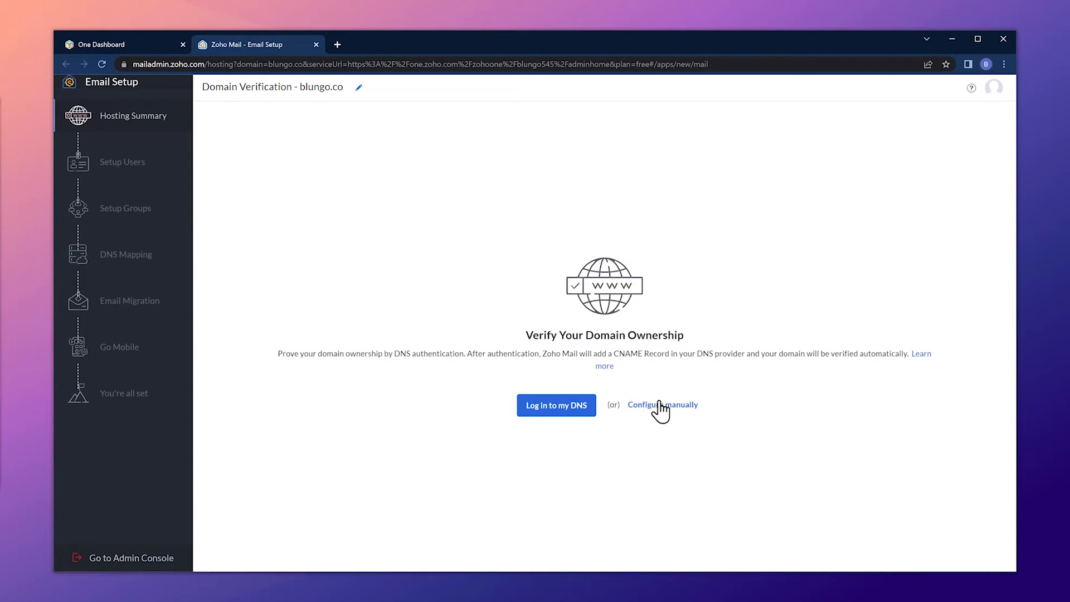
click(660, 405)
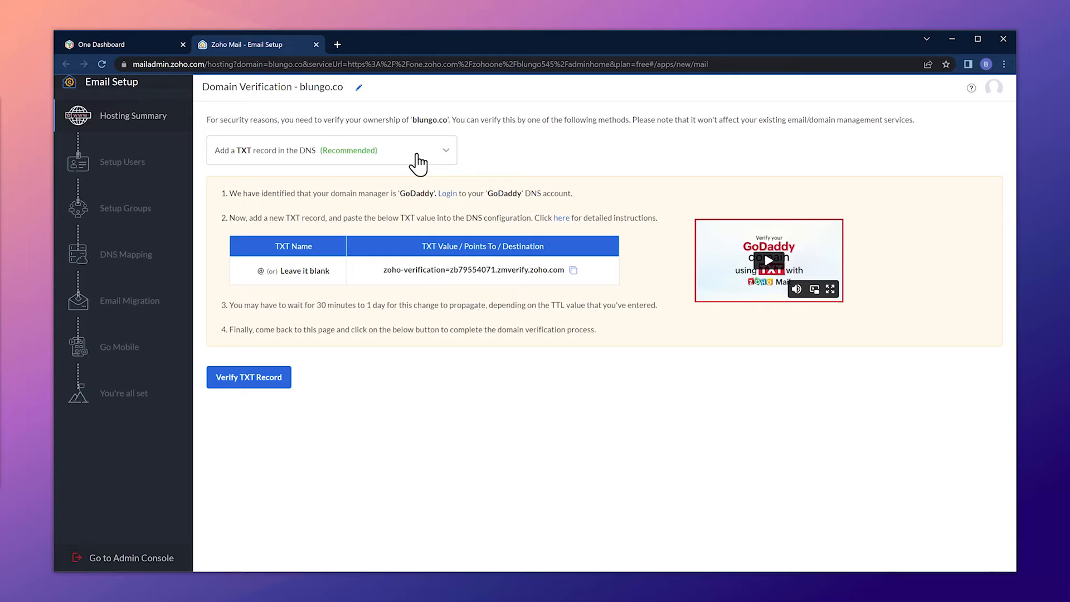
click(331, 150)
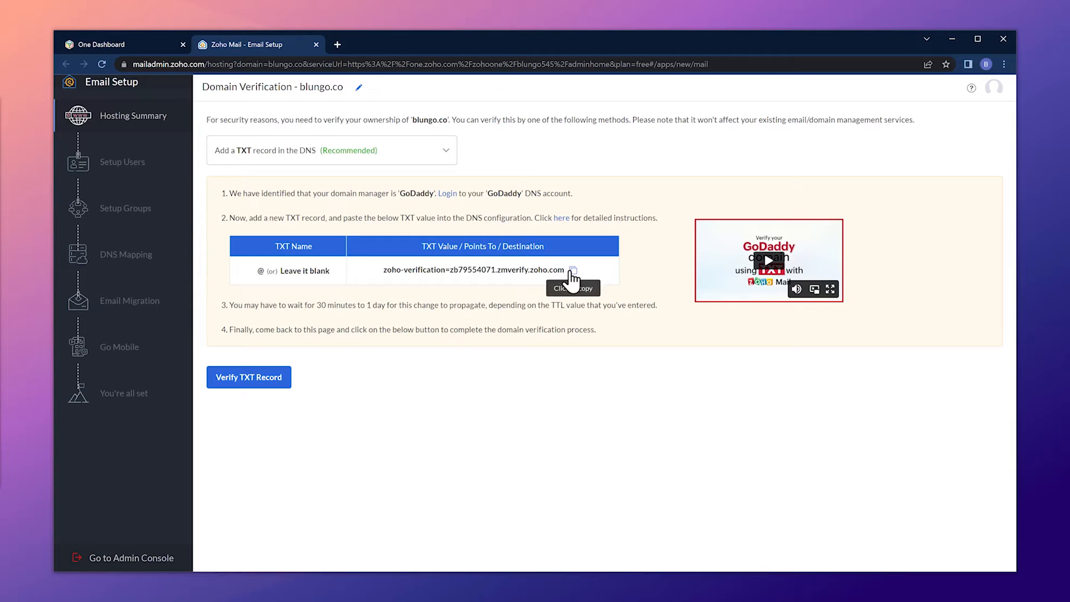
click(572, 270)
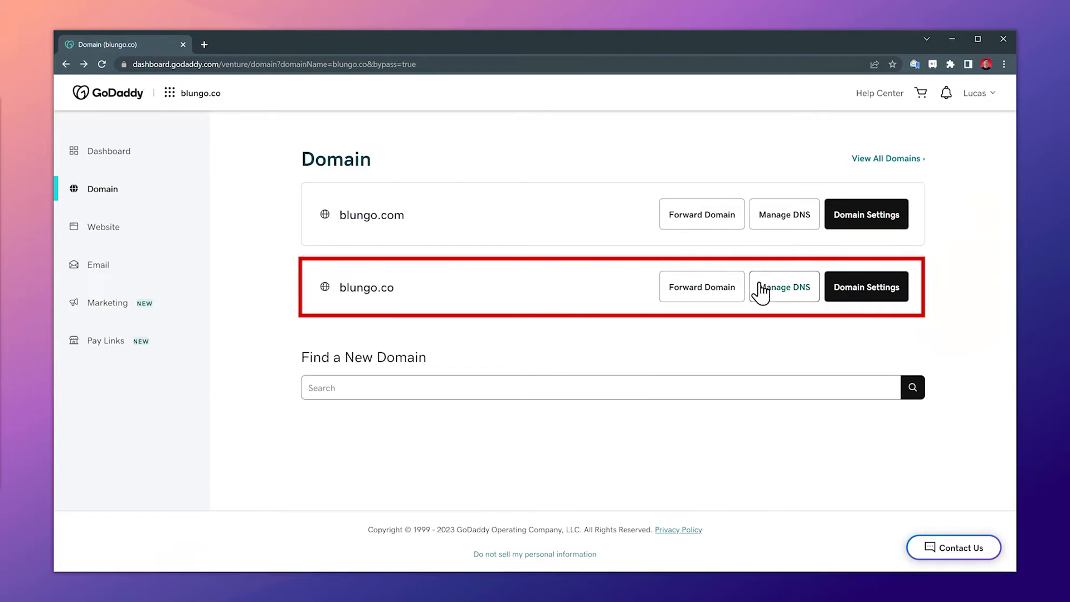
In GoDaddy DNS for blungo.co, begin a new record of type TXT
click(783, 286)
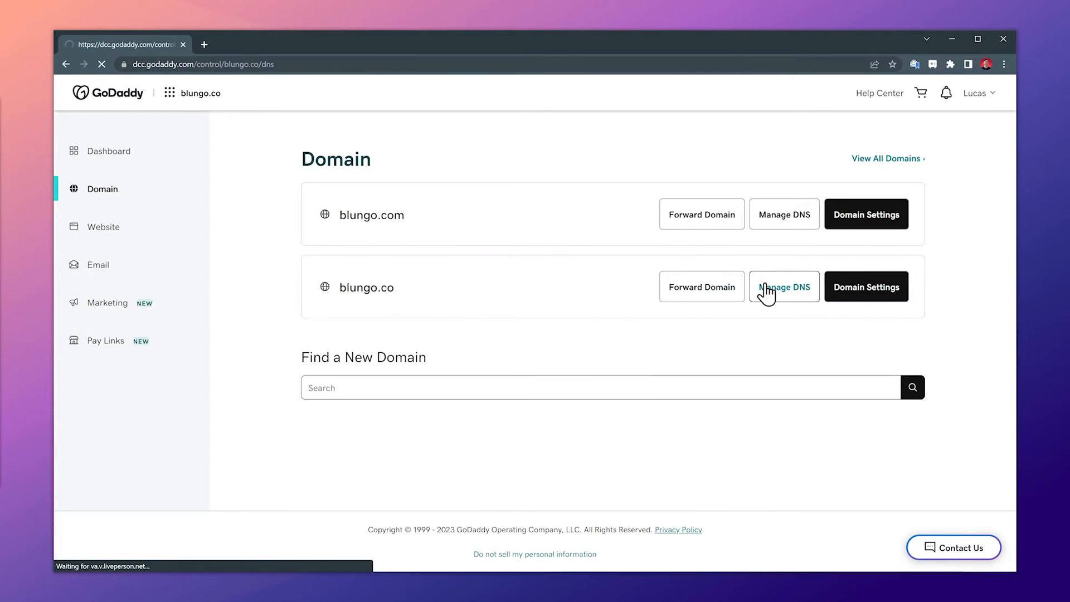
click(783, 286)
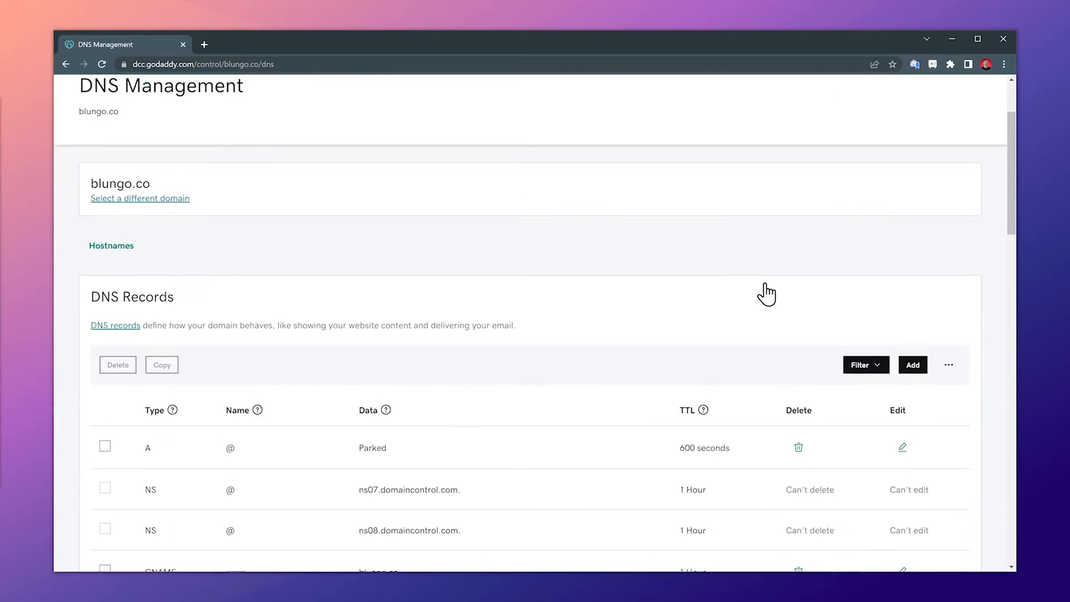
scroll(down, 3)
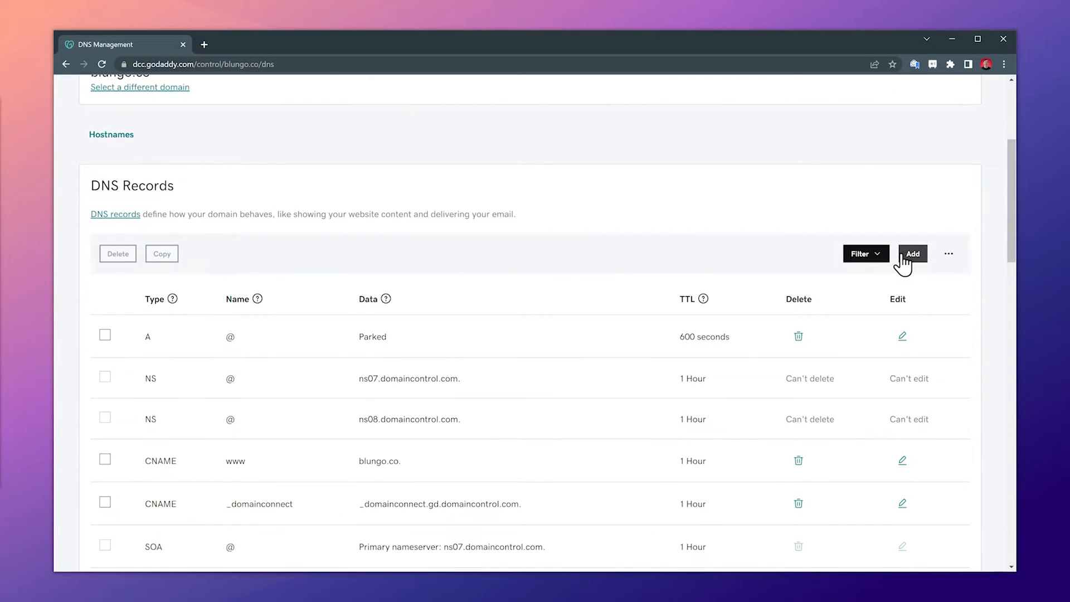
click(912, 253)
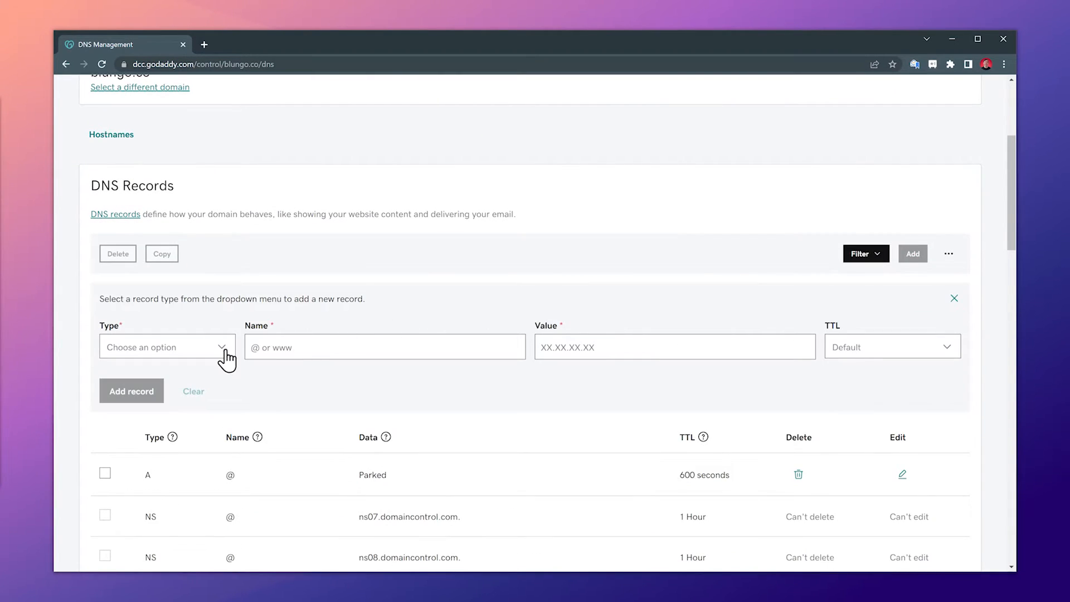
click(166, 346)
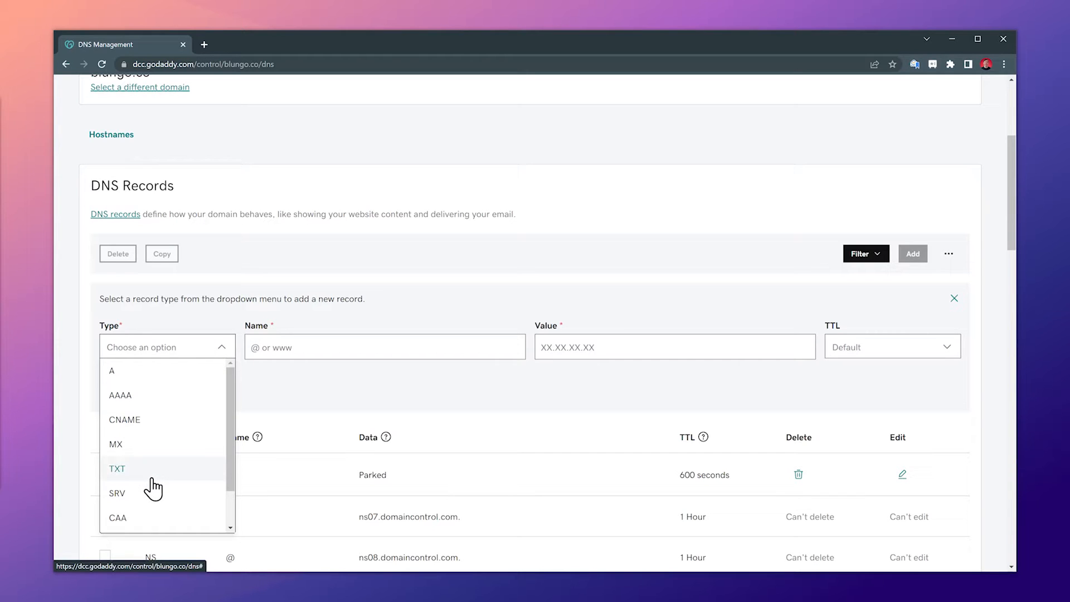
click(117, 469)
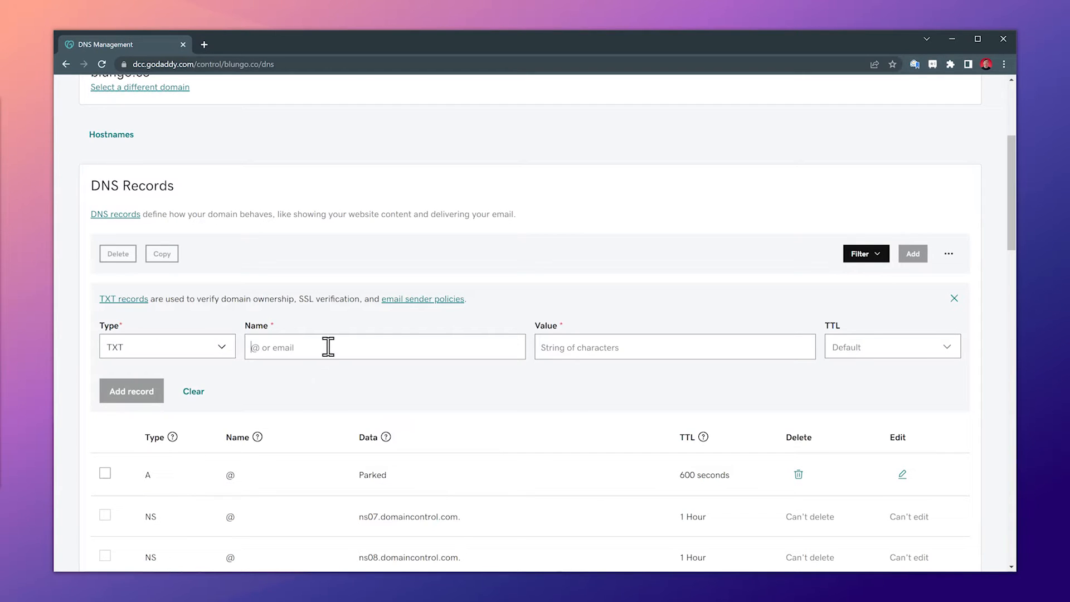
Save the TXT record @ with value zoho-verification=zb79554071.zmverify.zoho.com
text(@)
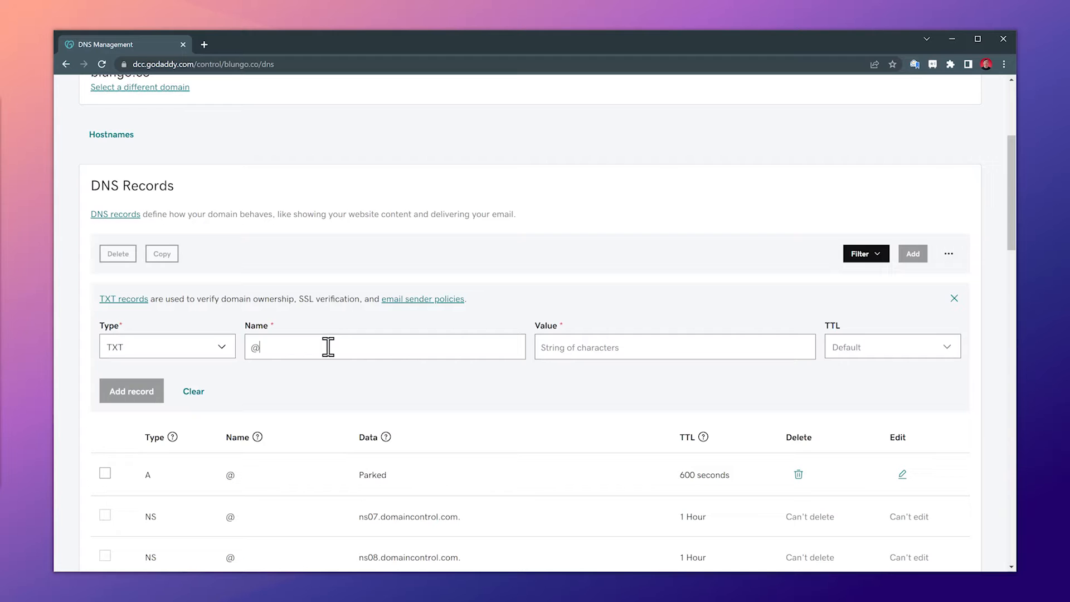
mouse_move(531, 360)
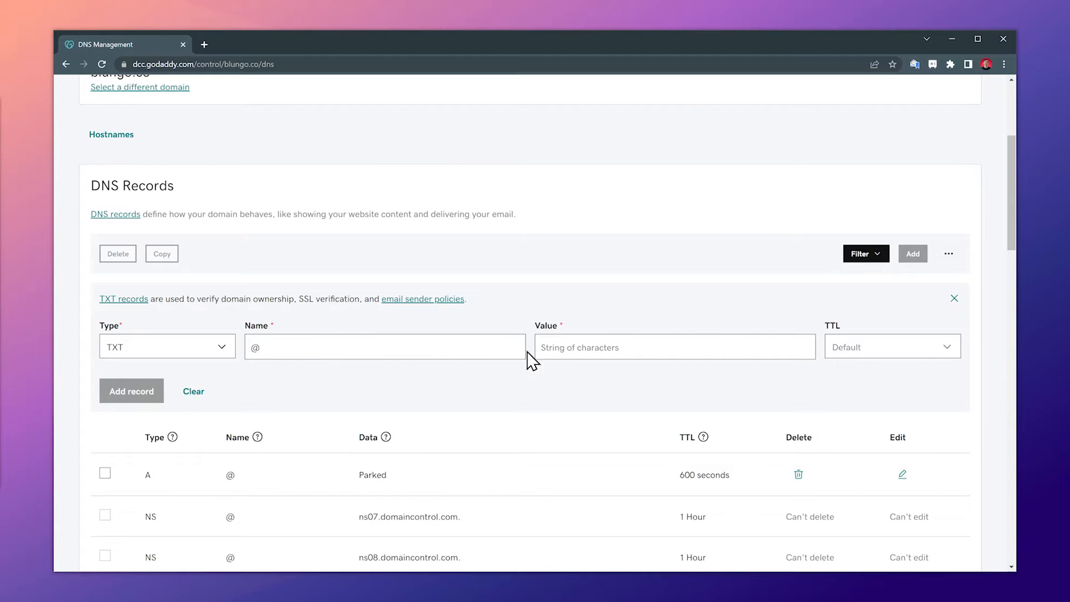
text(zoho-verification=zb79554071.zmverify.zoho.com)
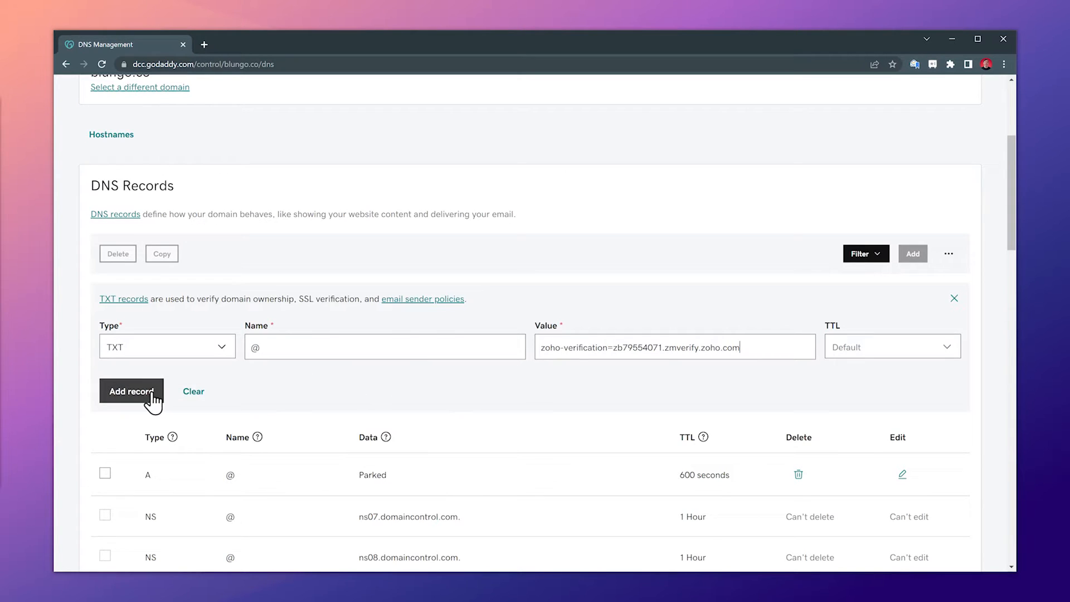
click(132, 391)
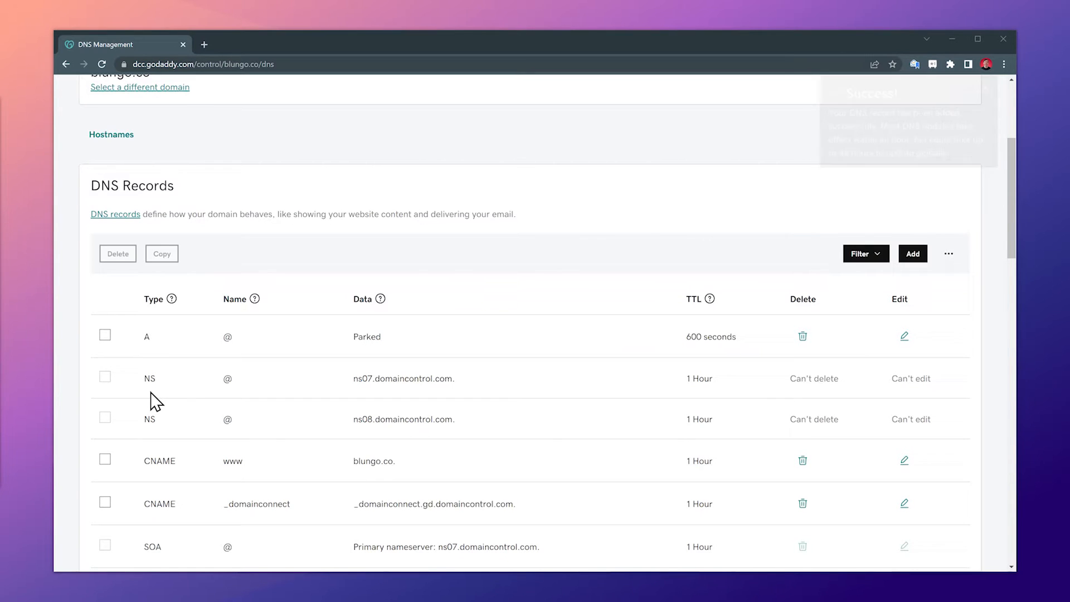
click(257, 45)
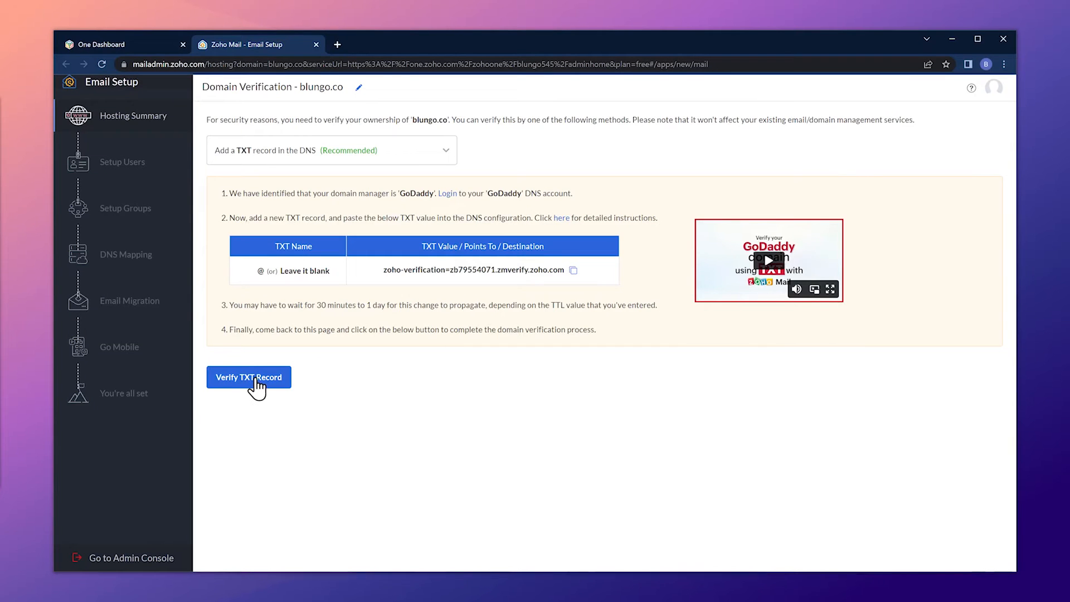
click(249, 377)
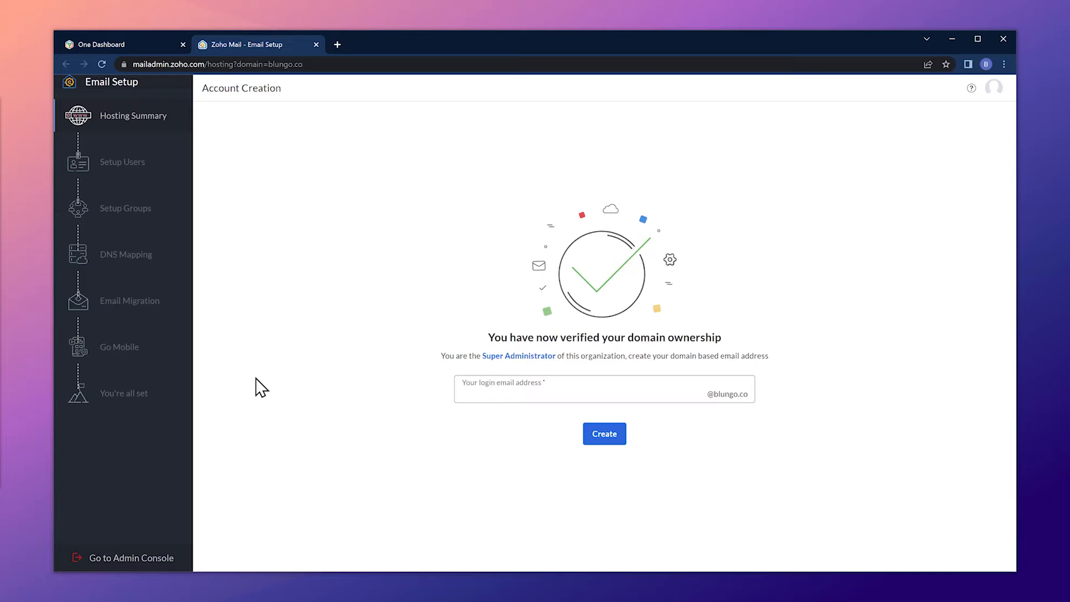
text(andy)
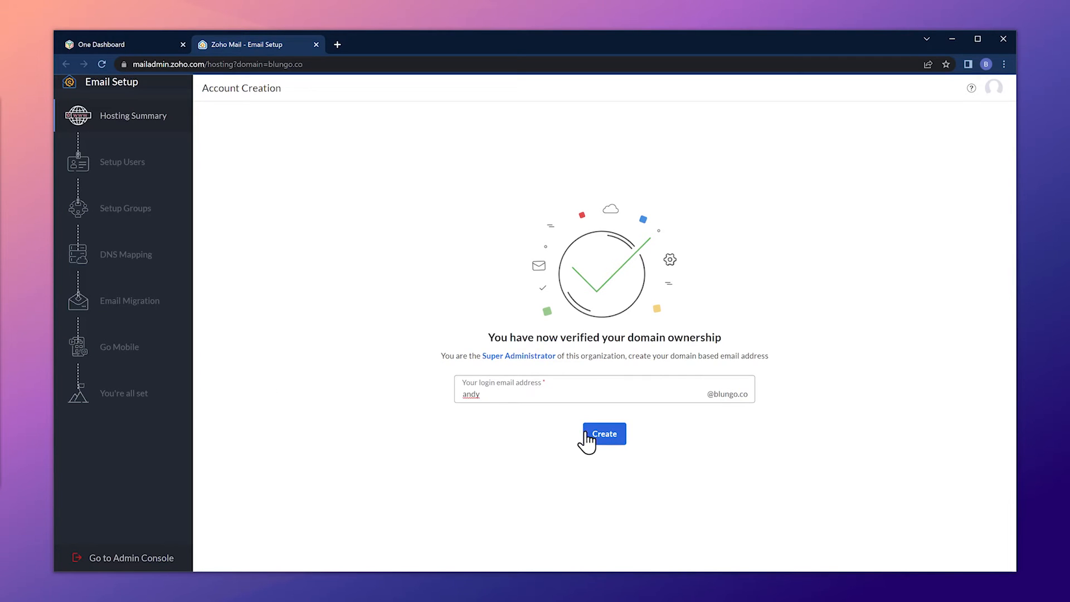
click(603, 434)
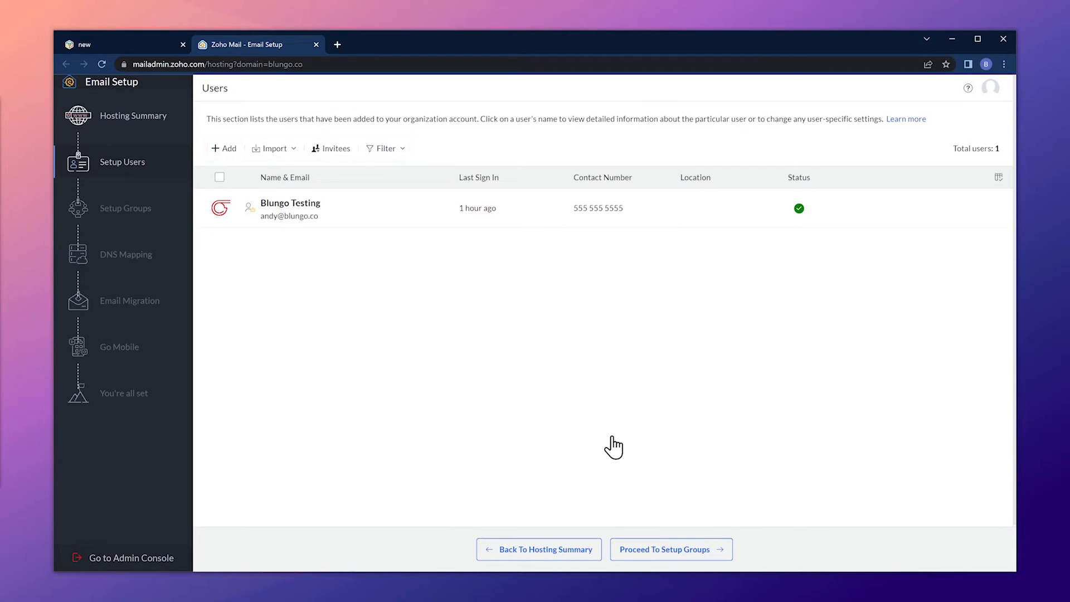
Proceed to manual DNS mapping for blungo.co and copy the first Zoho MX value
click(669, 549)
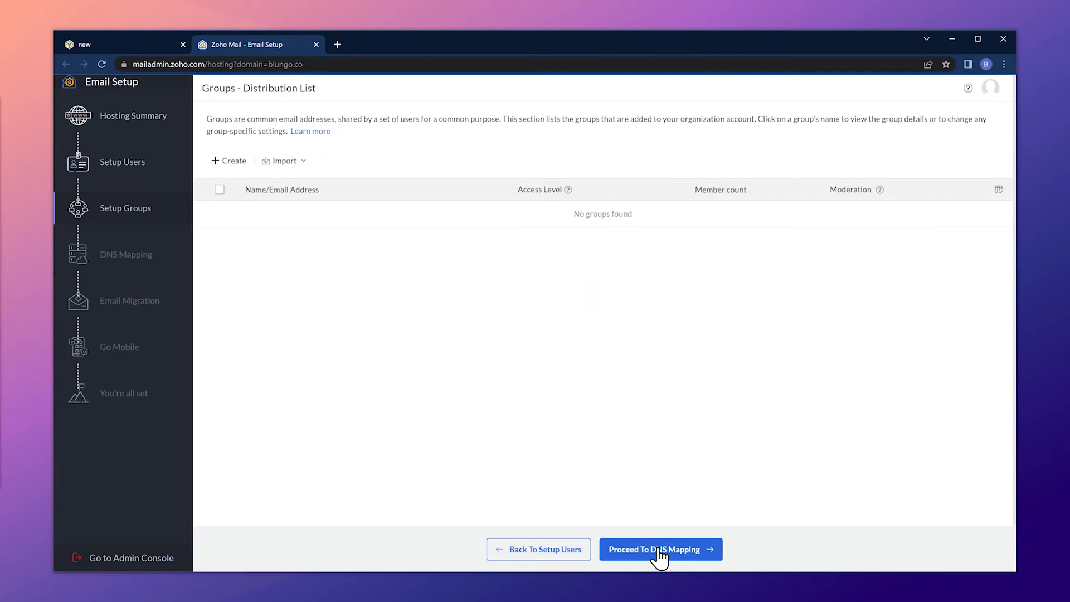
click(658, 550)
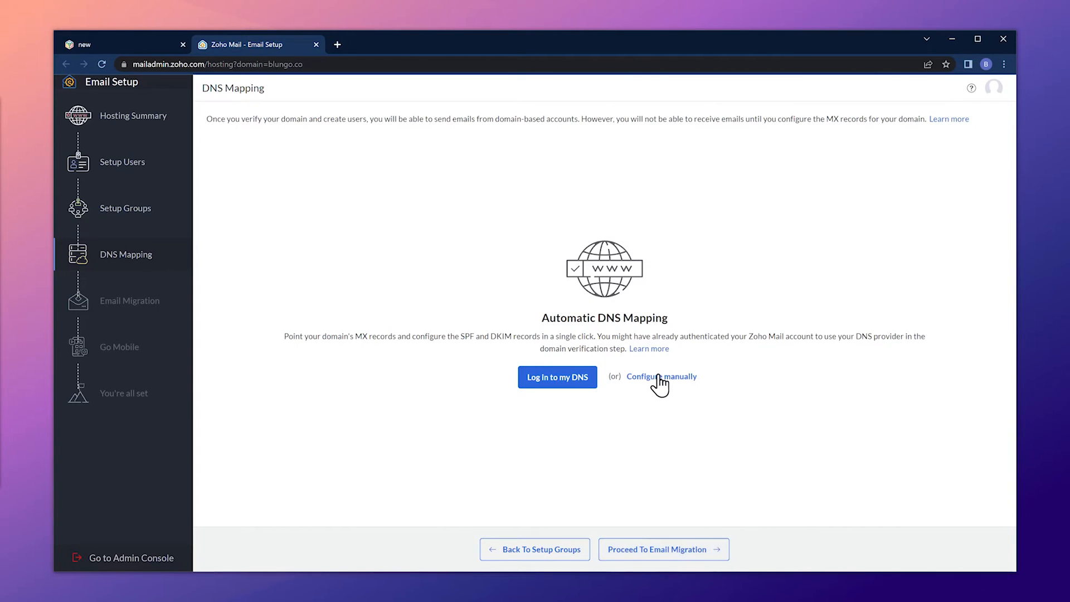
click(661, 376)
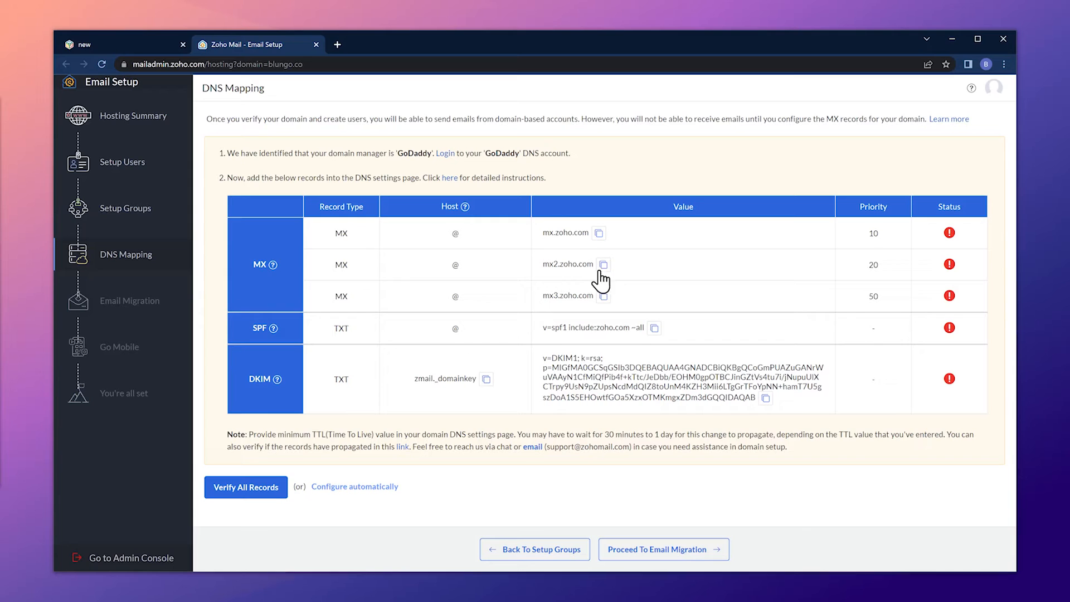
click(600, 232)
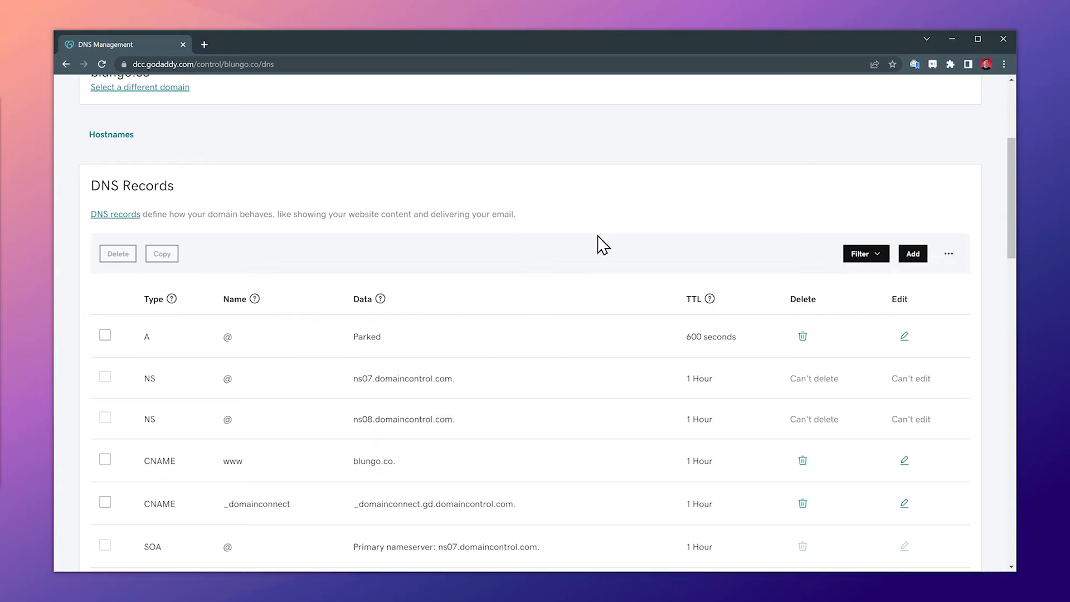
mouse_move(864, 253)
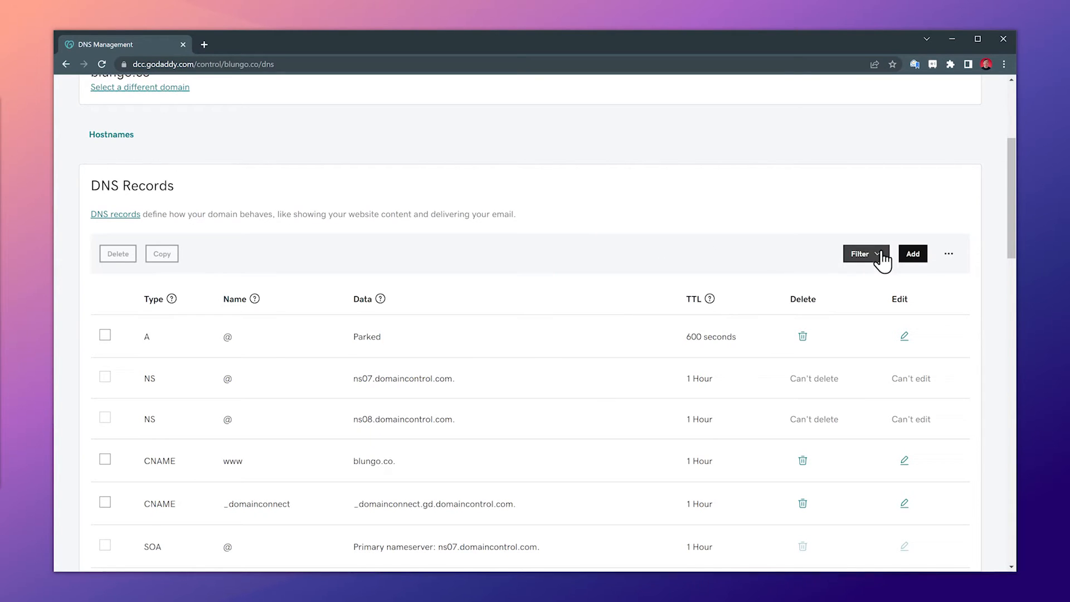
Add MX record @ priority 10 mx.zoho.com in GoDaddy, then copy the next MX value
click(912, 253)
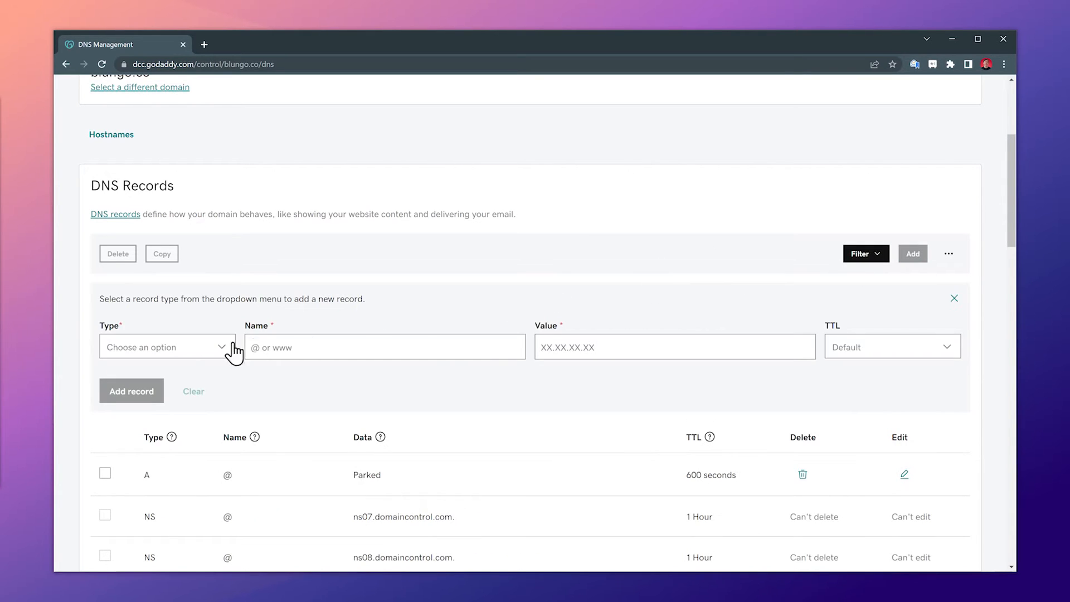
click(165, 347)
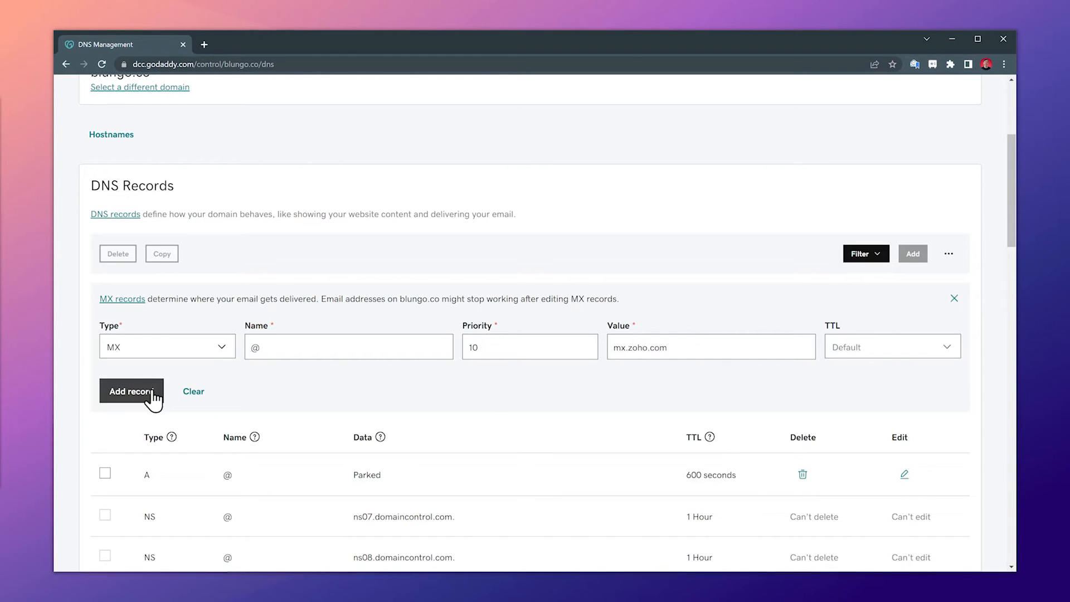
click(131, 391)
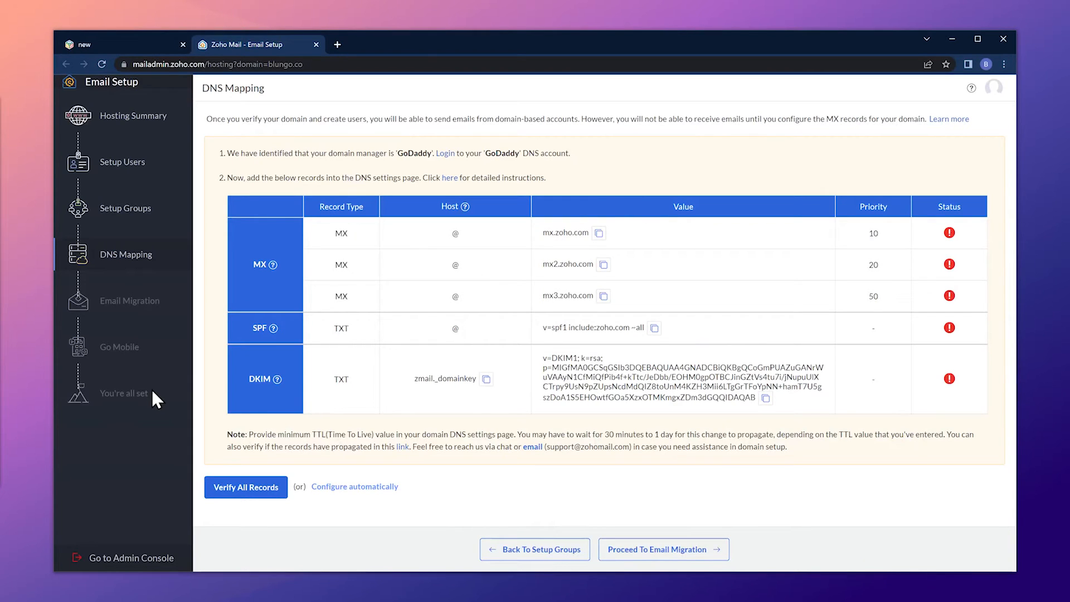
mouse_move(567, 302)
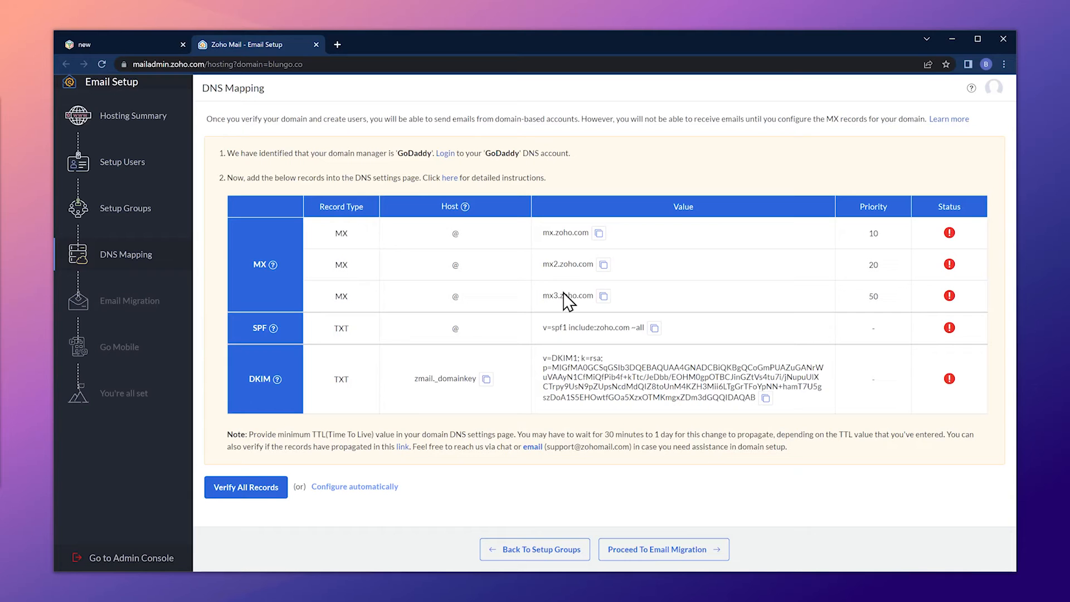
click(601, 265)
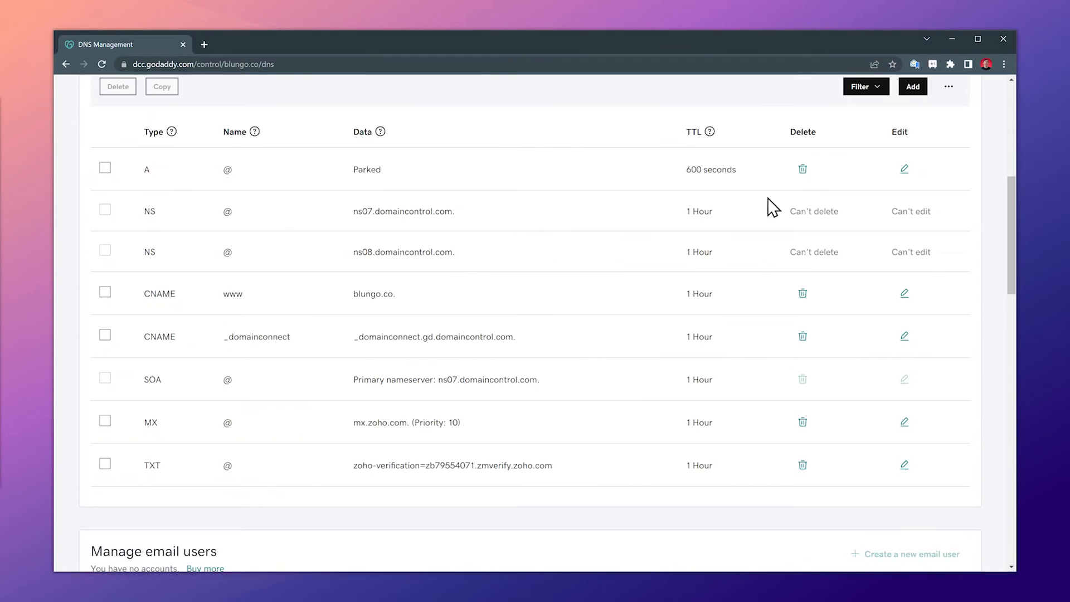
Add MX records mx2.zoho.com (priority 20) and mx3.zoho.com (priority 50) at @
click(911, 85)
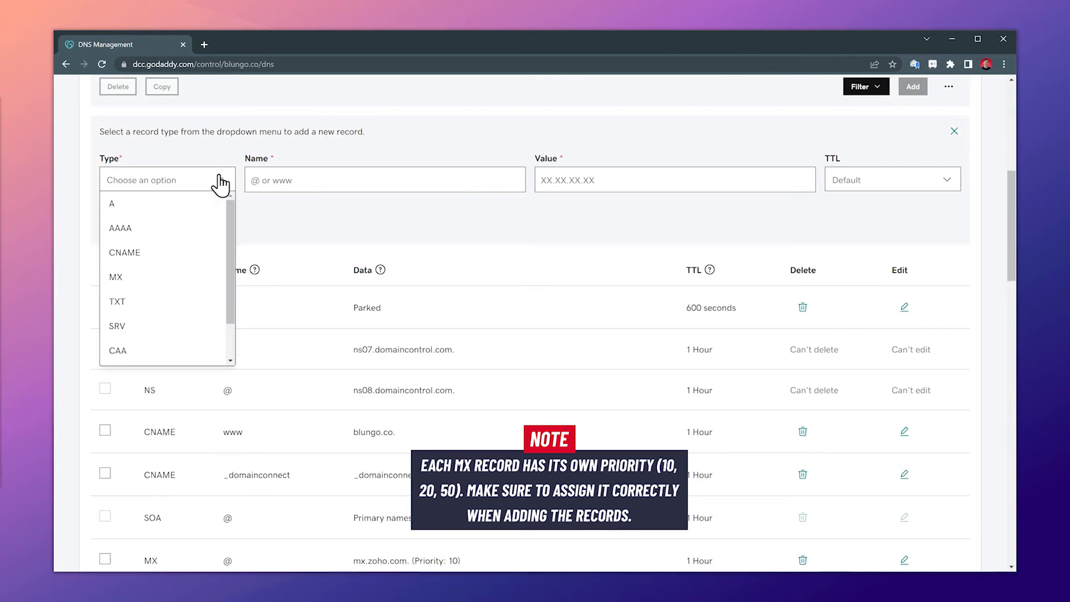
click(114, 277)
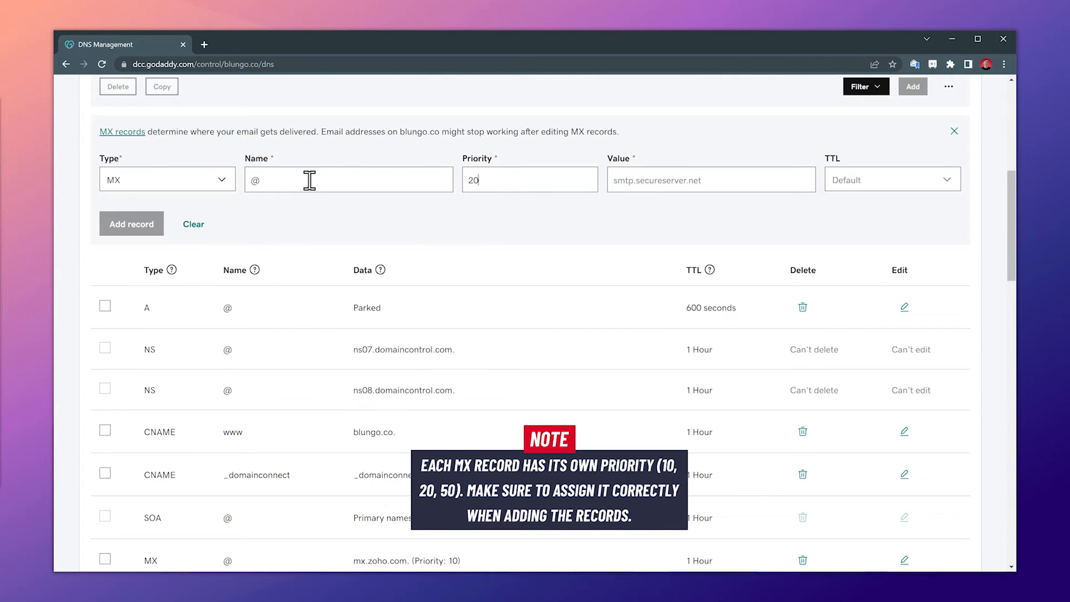
click(131, 223)
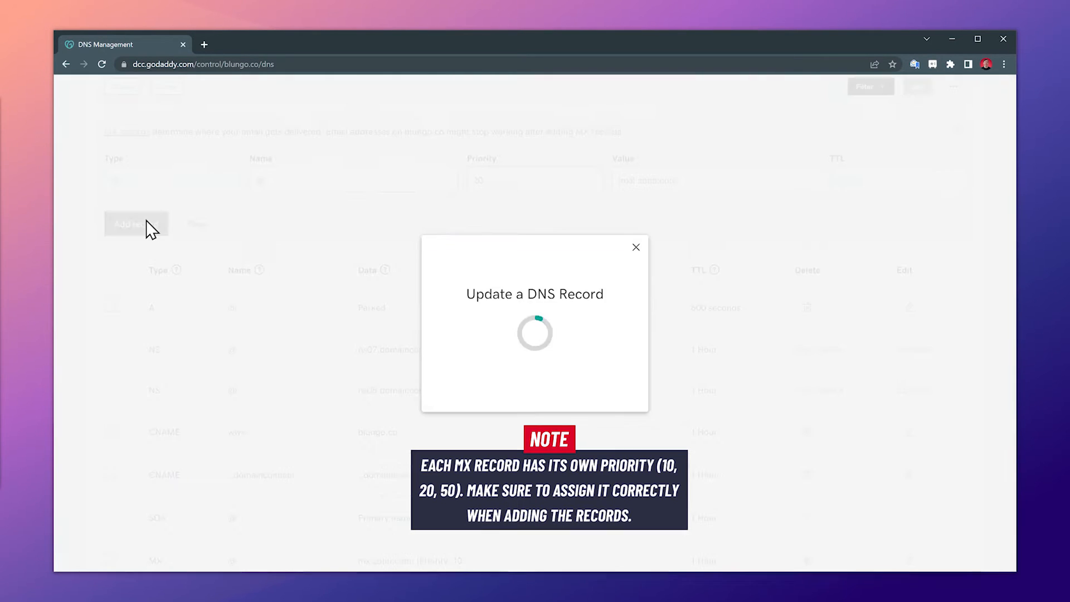
click(253, 45)
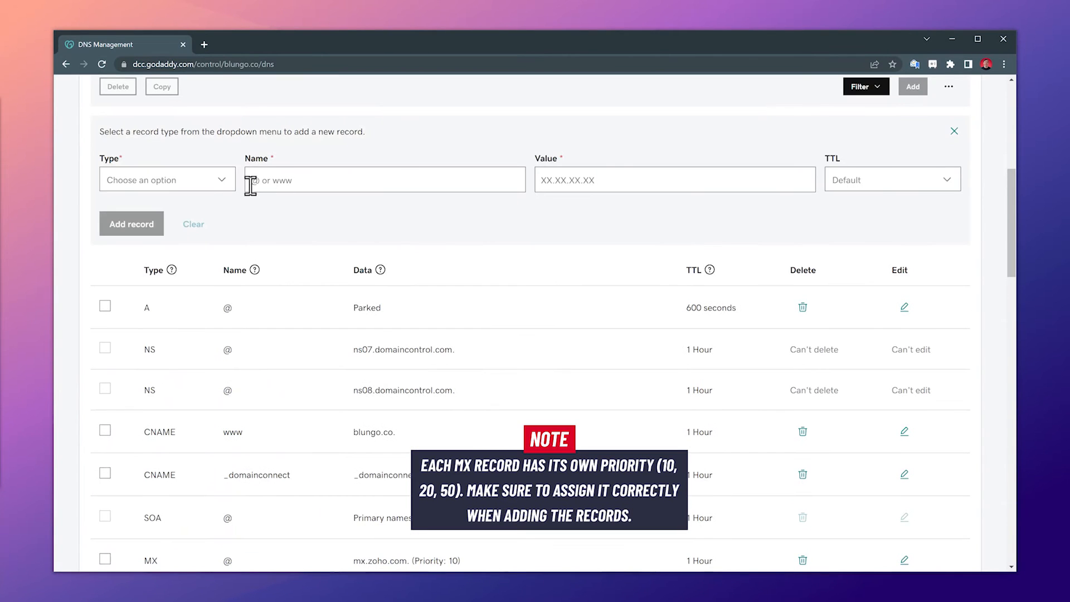
click(166, 179)
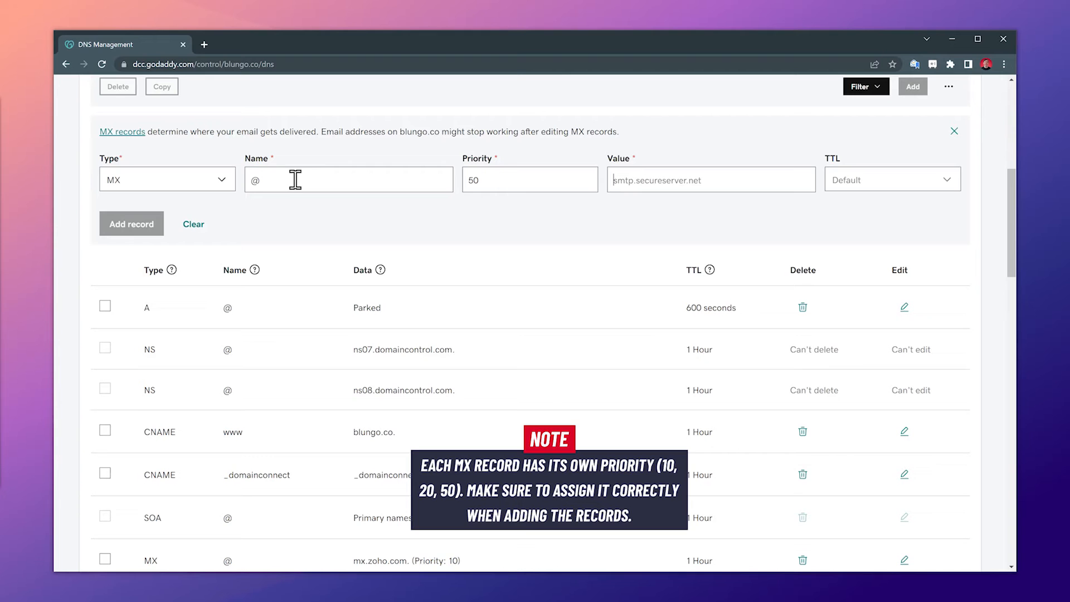
click(132, 223)
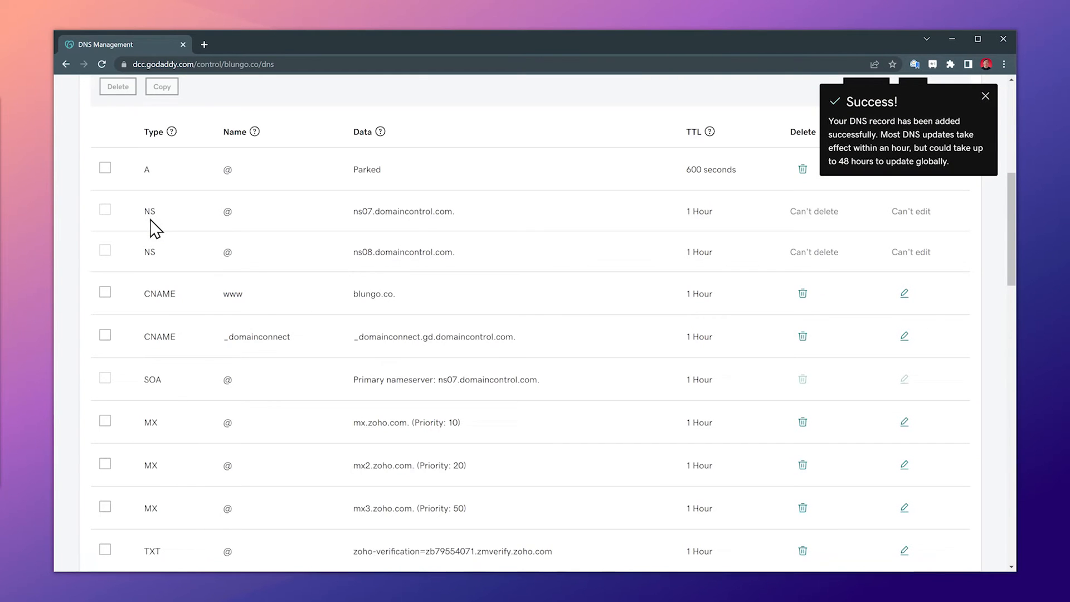
Add the SPF TXT record @ with value v=spf1 include:zoho.com ~all
click(253, 43)
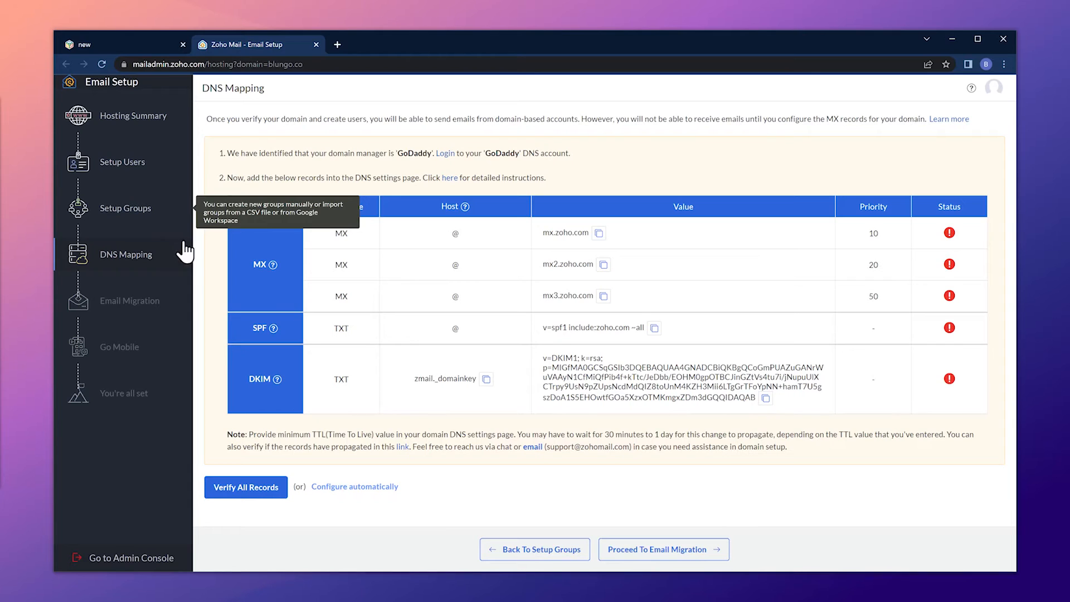
mouse_move(212, 265)
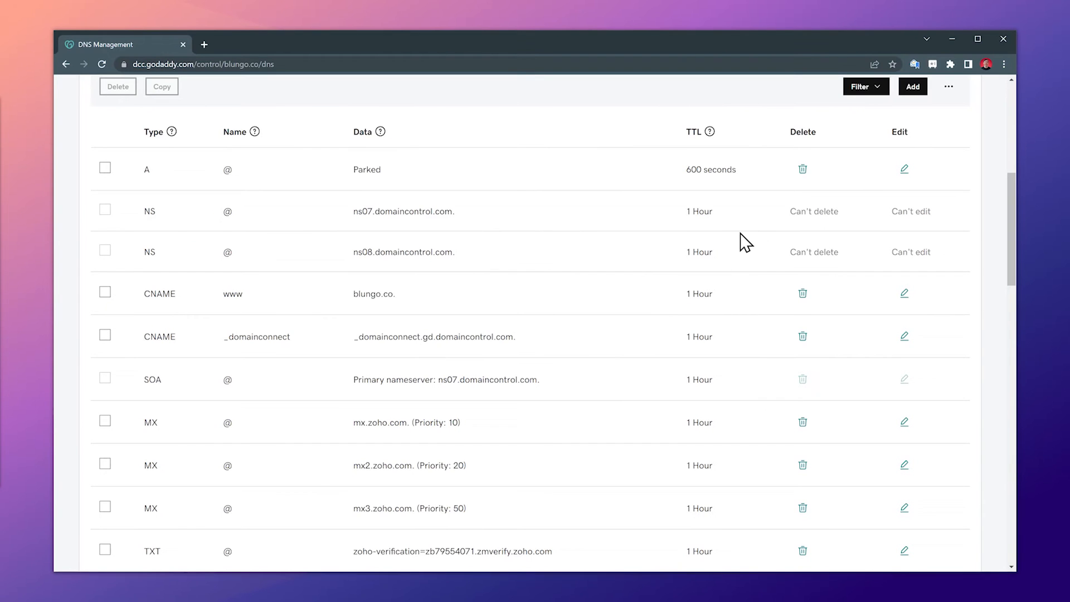
click(912, 85)
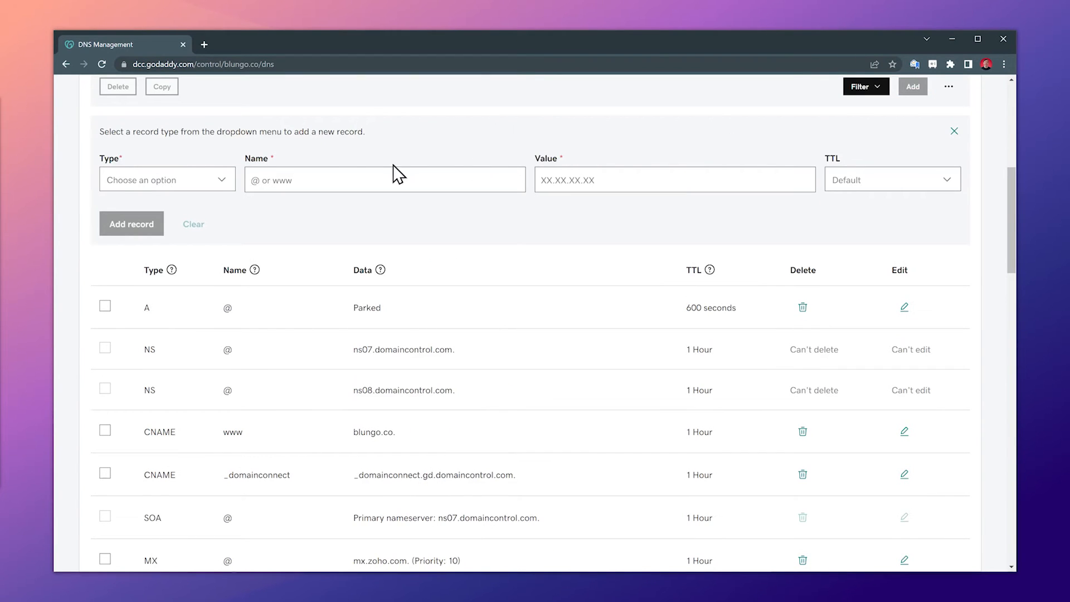
click(166, 180)
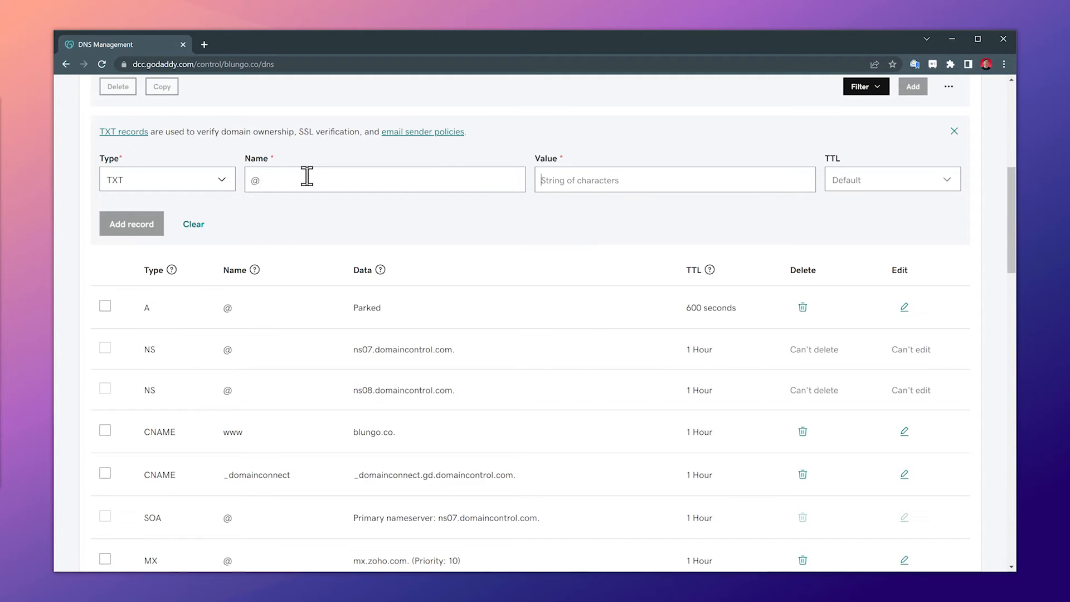
text(v=spf1 include:zoho.com ~all)
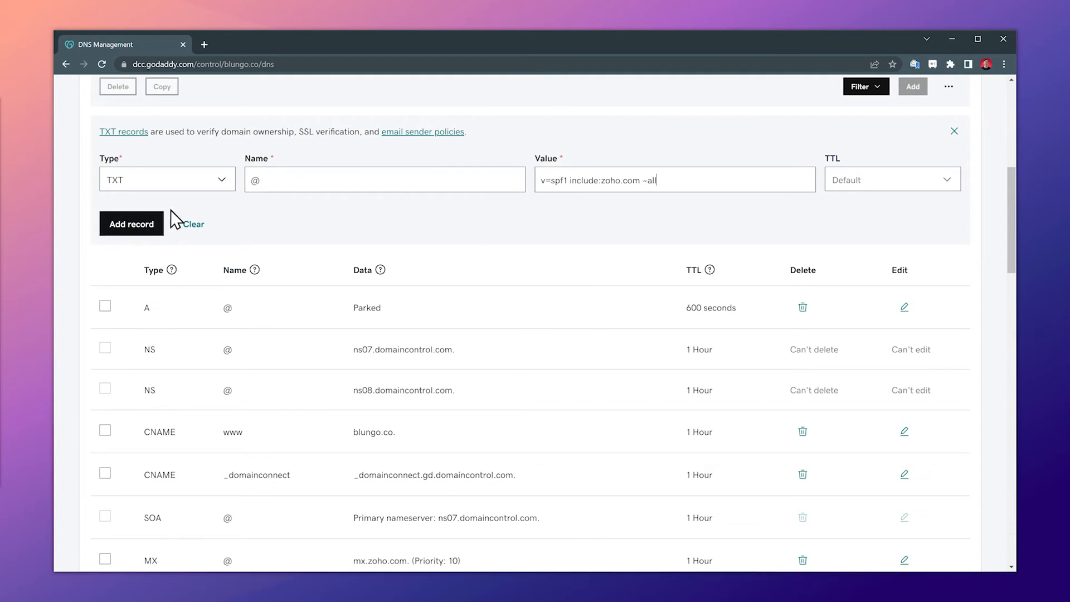
click(132, 224)
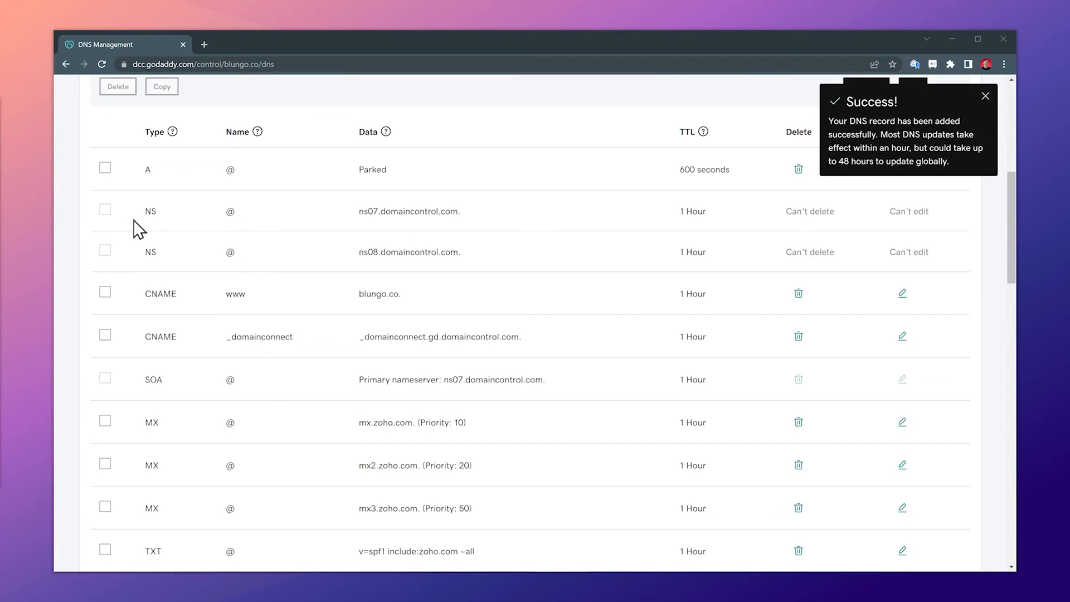
Start a DKIM TXT record in GoDaddy named zmail._domainkey
click(256, 45)
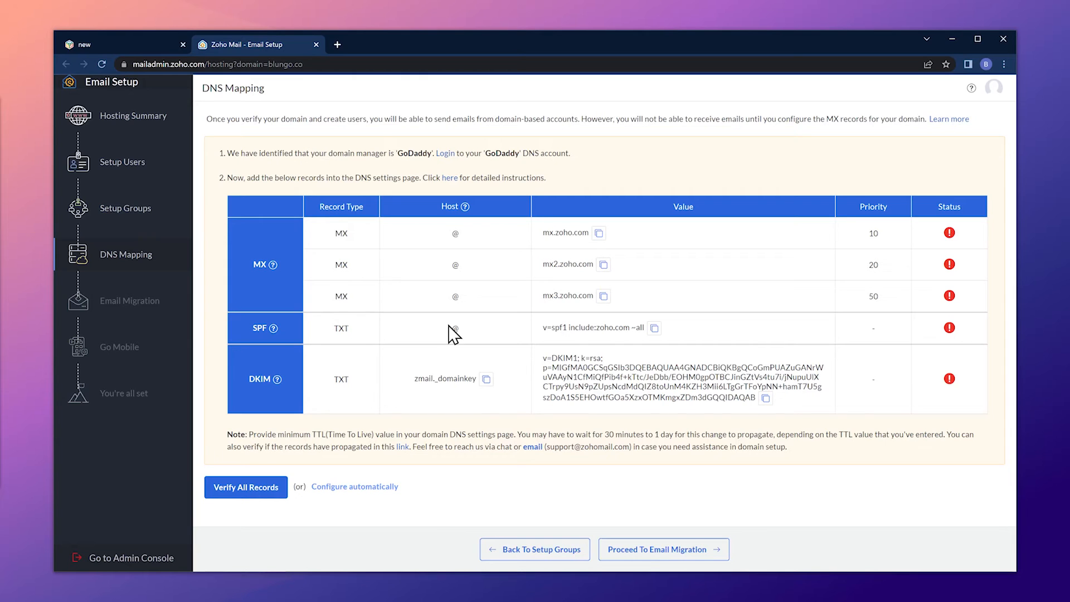
mouse_move(474, 370)
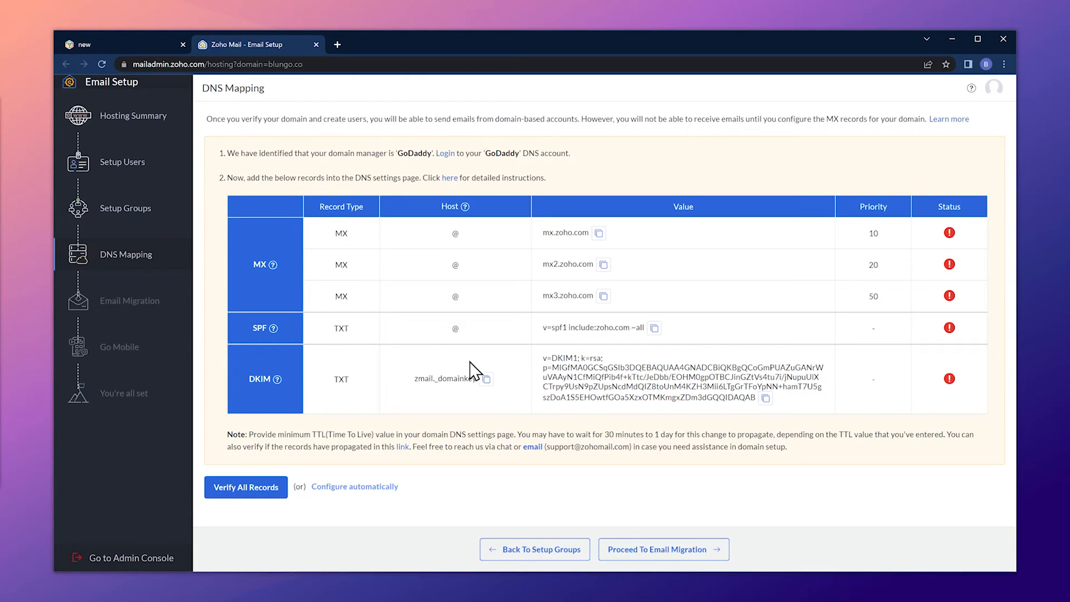
click(486, 379)
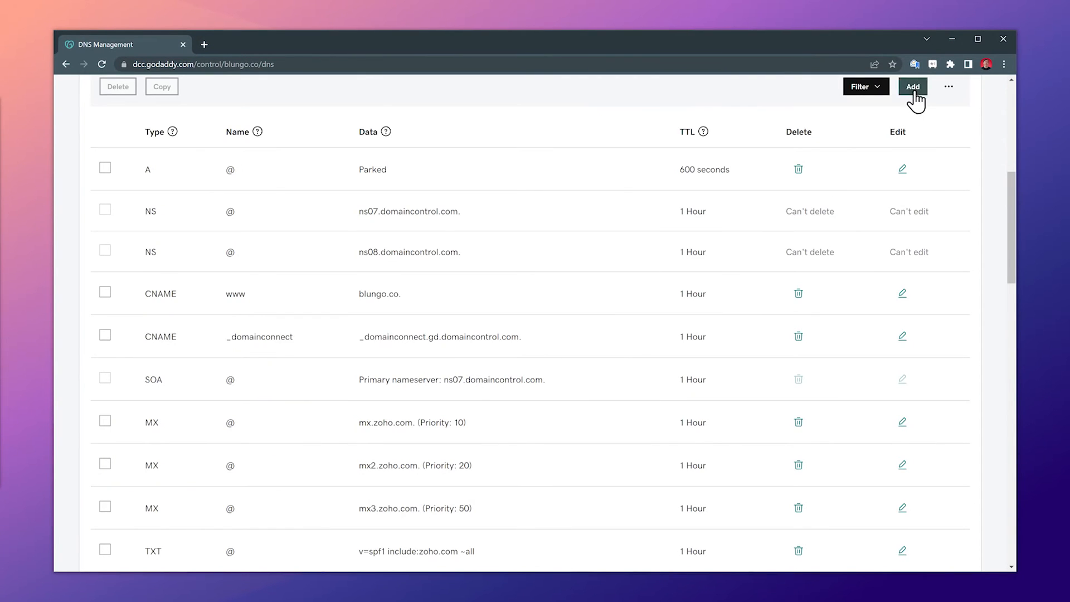
click(913, 86)
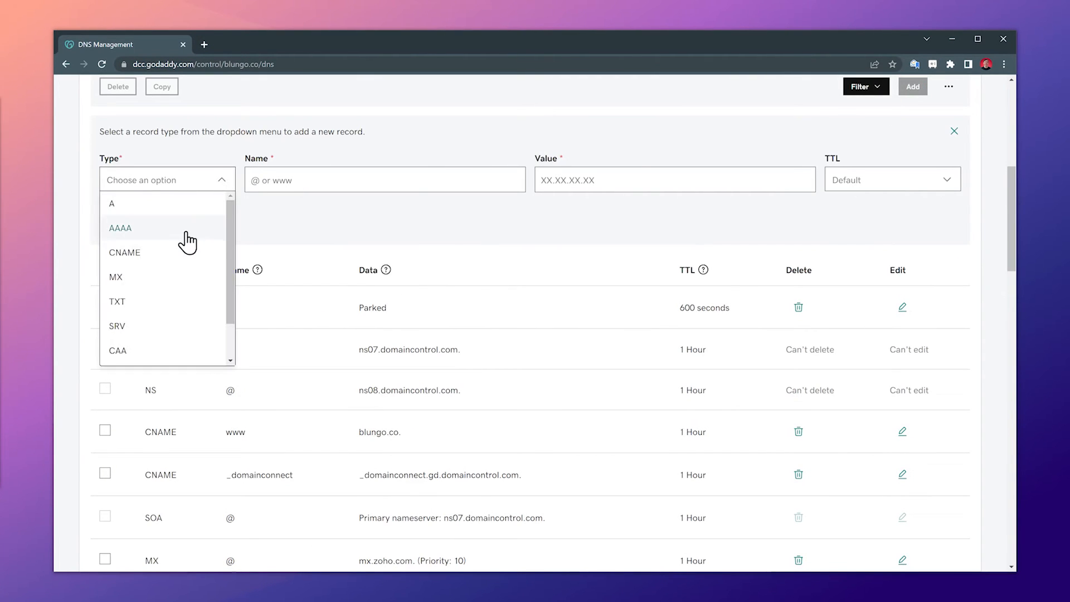
click(117, 301)
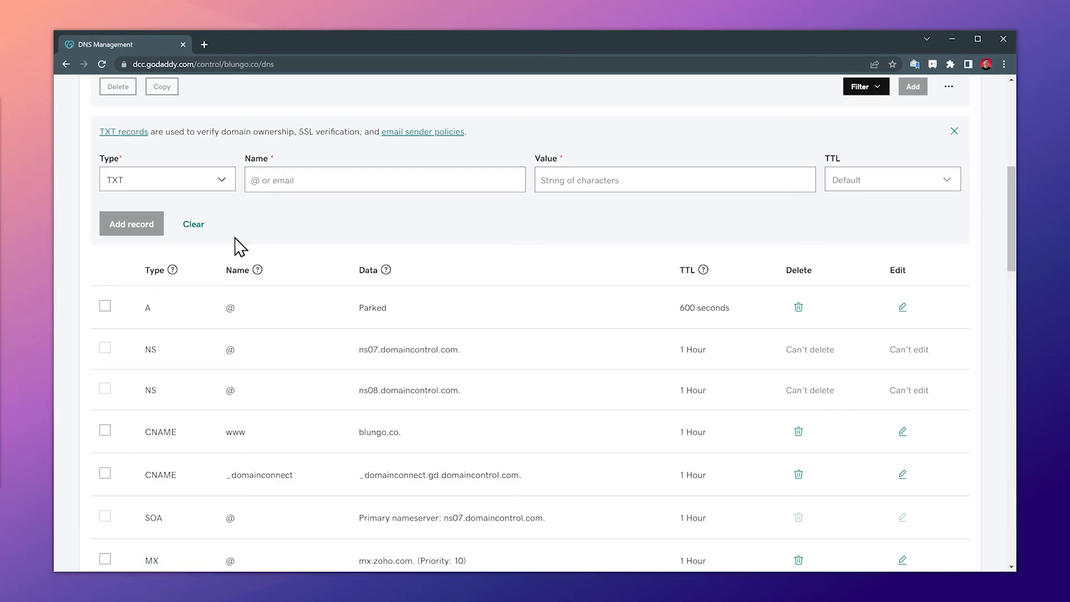
text(zmail._domainkey)
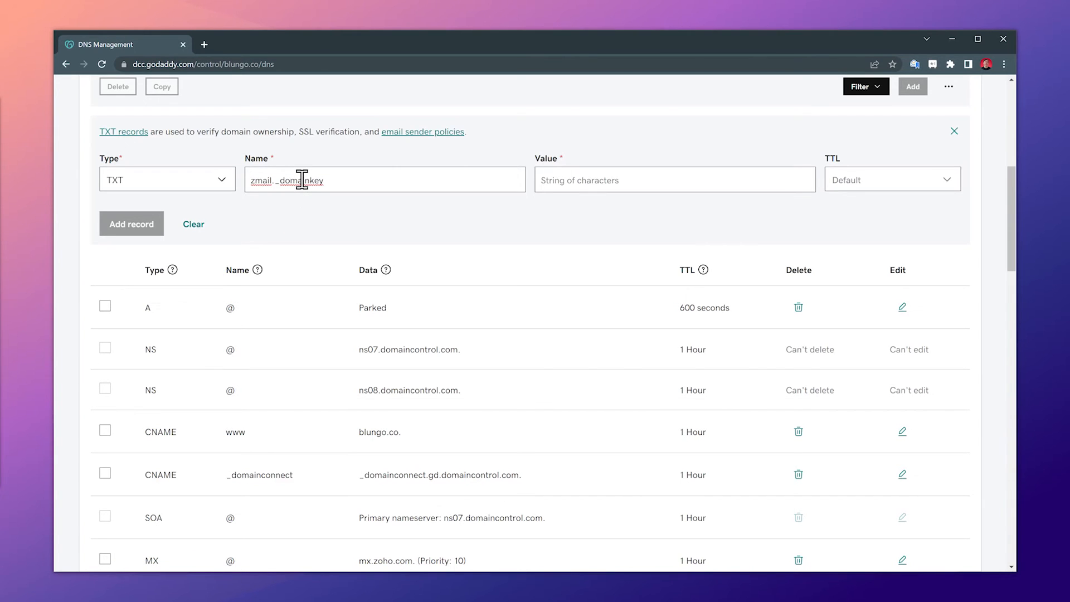
Paste Zoho's DKIM key as the record value and save the record
click(256, 45)
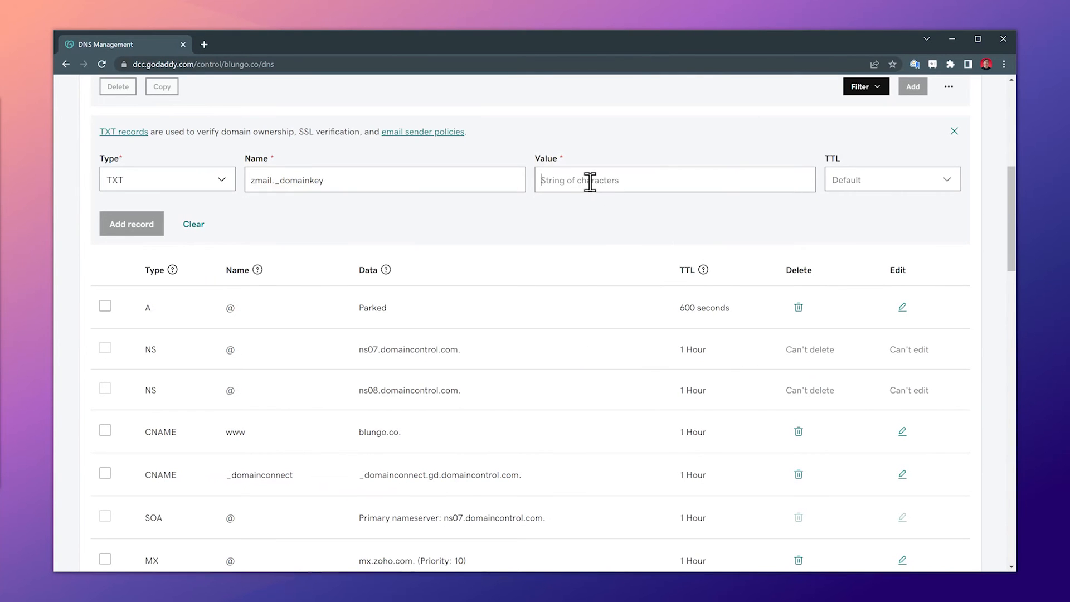
text(mT7U5gszDoA1S5EHOwtfGOa5XzxOTMKmgxZDm3dGQQIDAQAB)
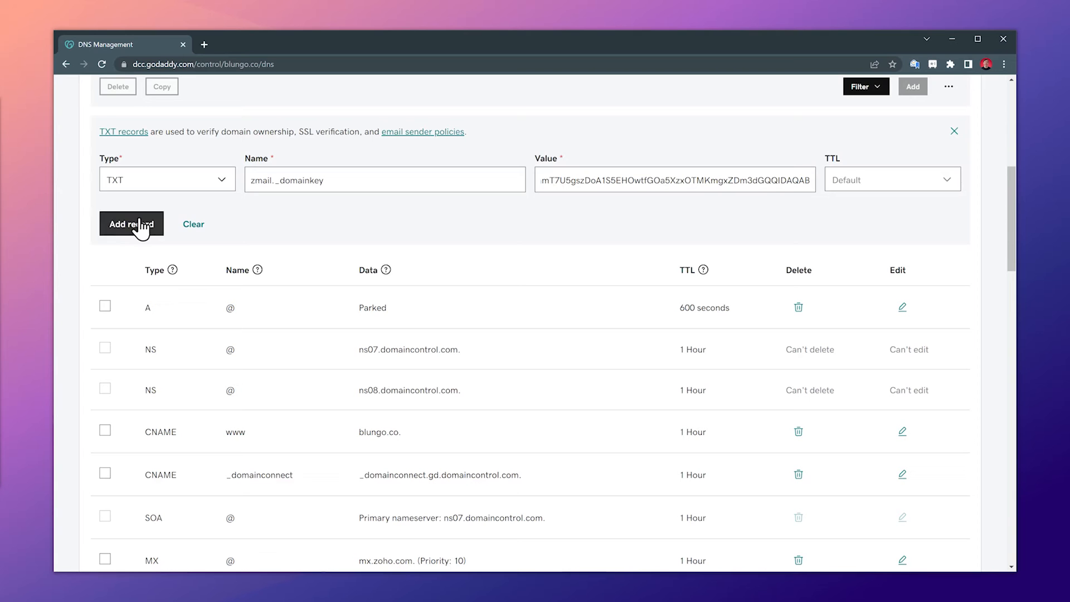
click(131, 224)
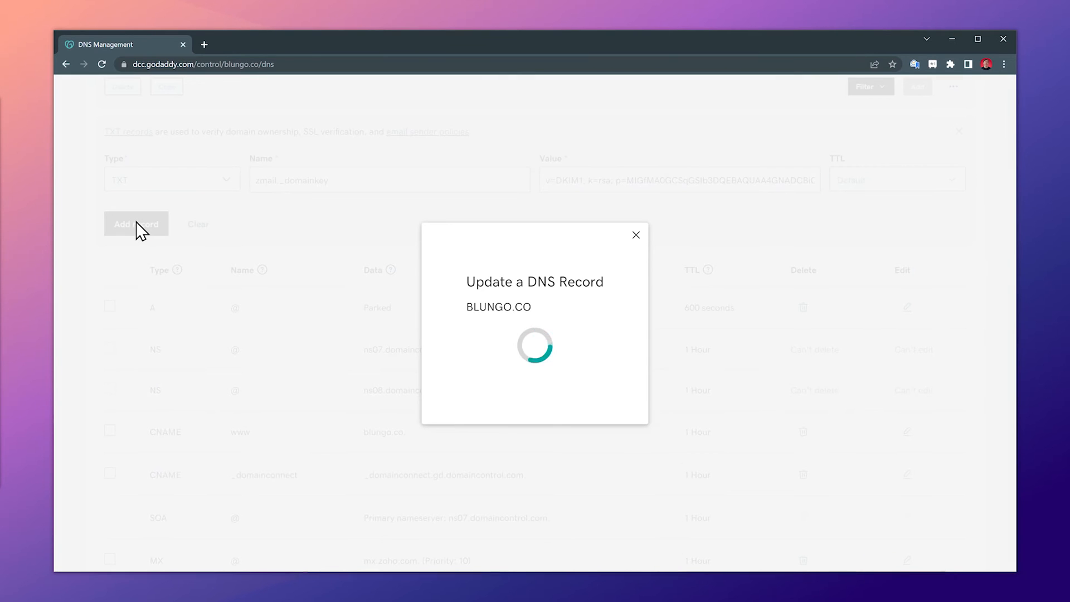
click(135, 224)
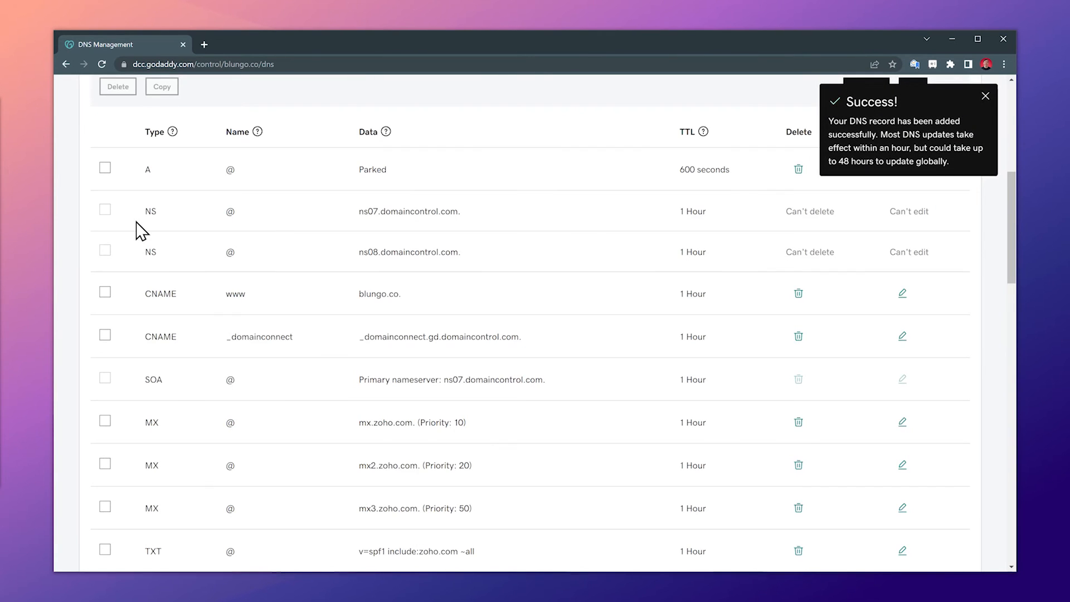
Verify the MX, SPF and DKIM mapping in Zoho and continue to Email Migration
click(257, 44)
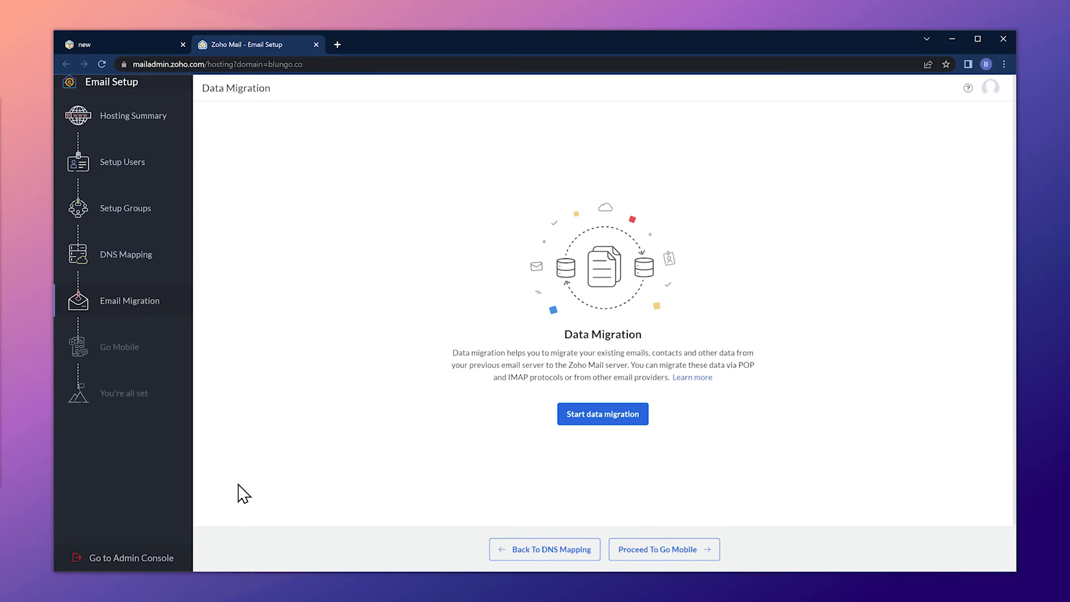
click(126, 254)
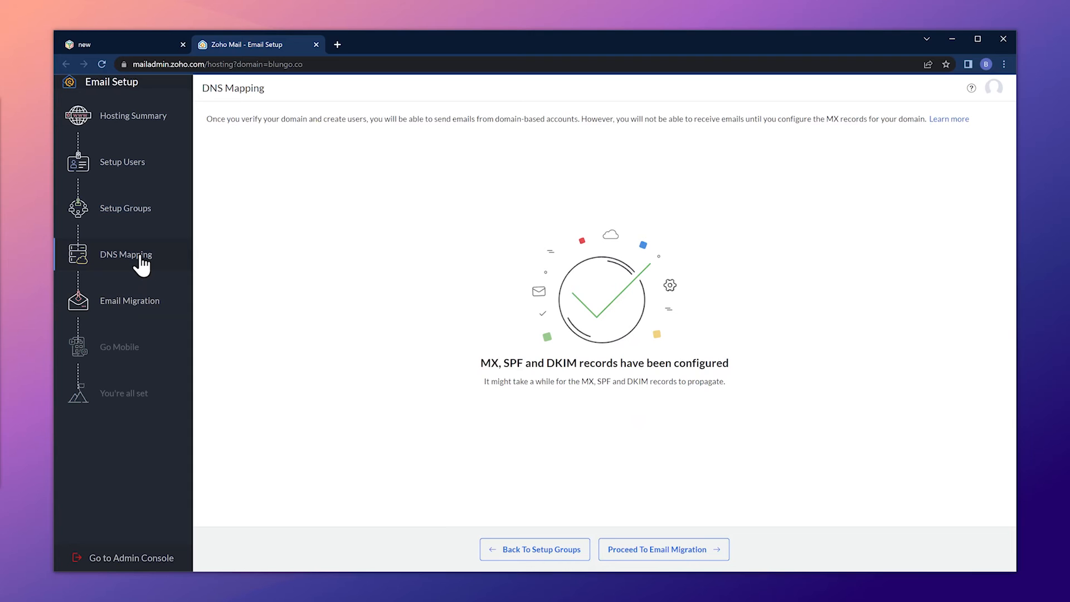
click(663, 549)
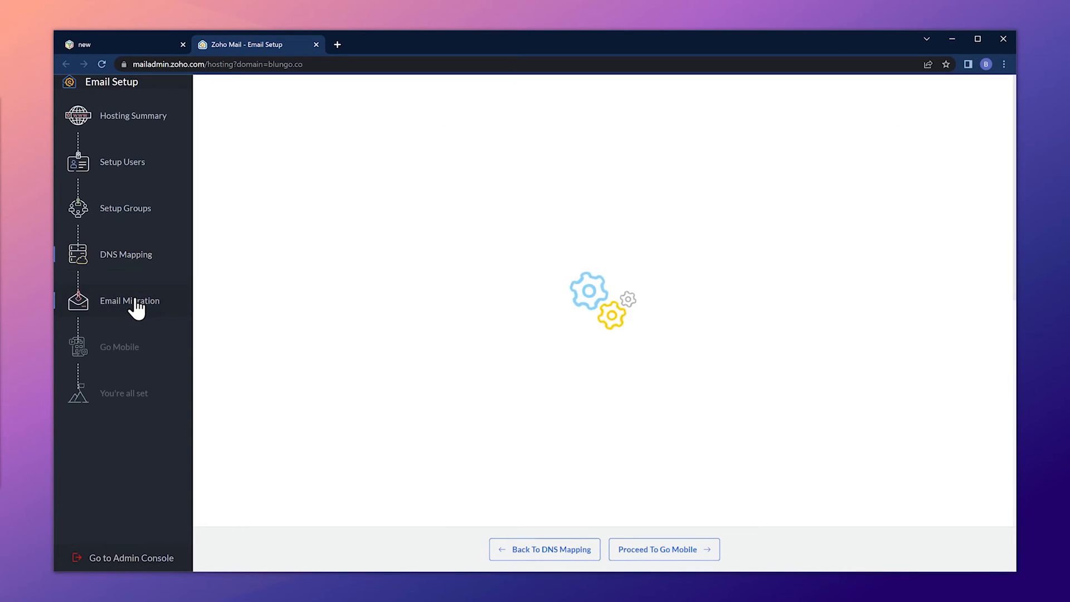
Skip migration and Go Mobile, and complete the blungo.co email setup
click(129, 301)
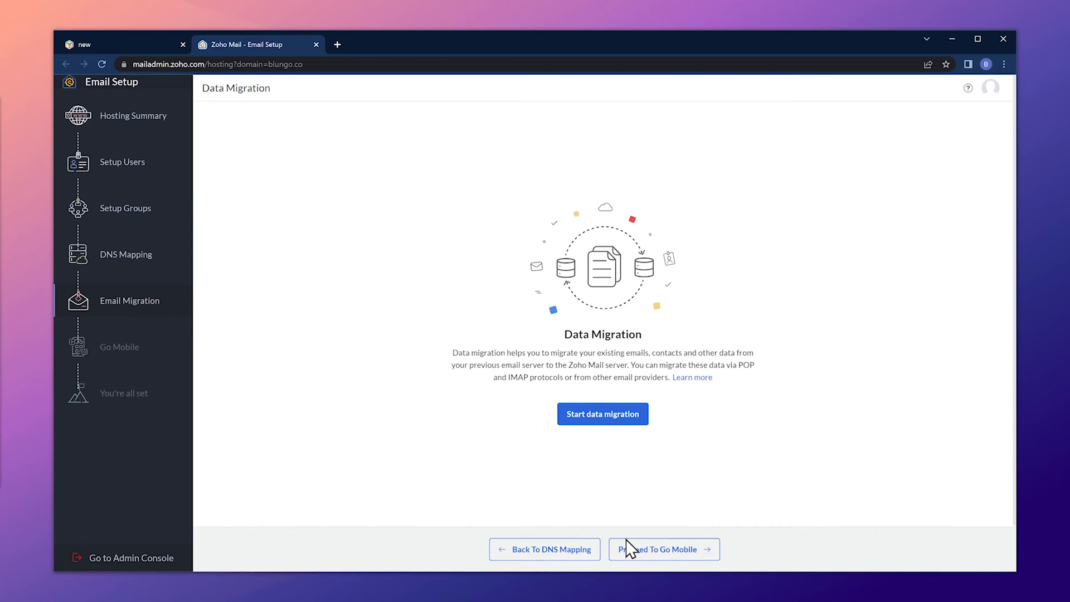
click(662, 549)
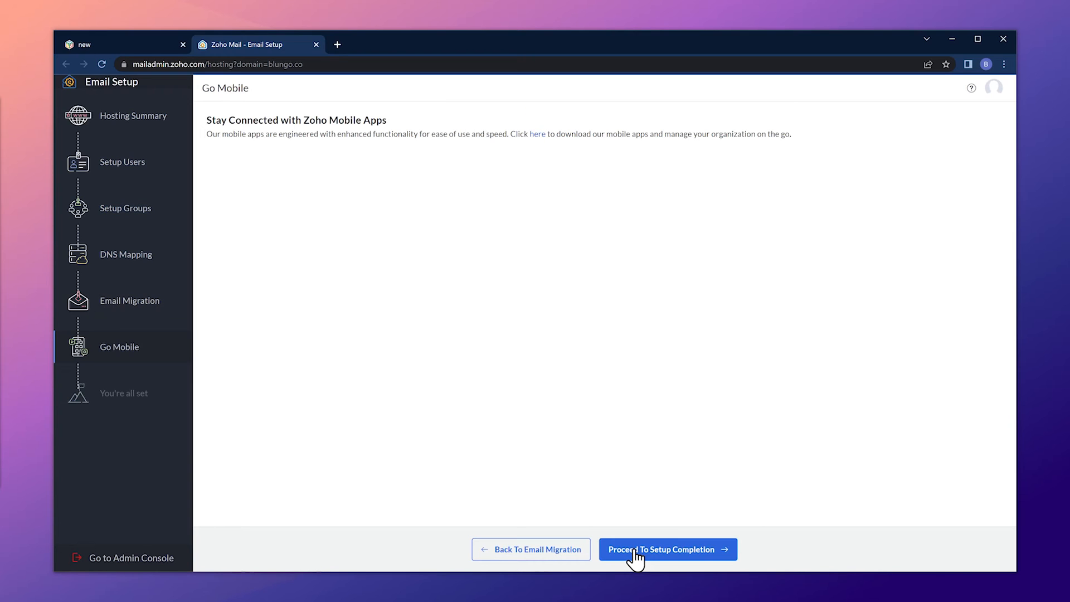
click(667, 550)
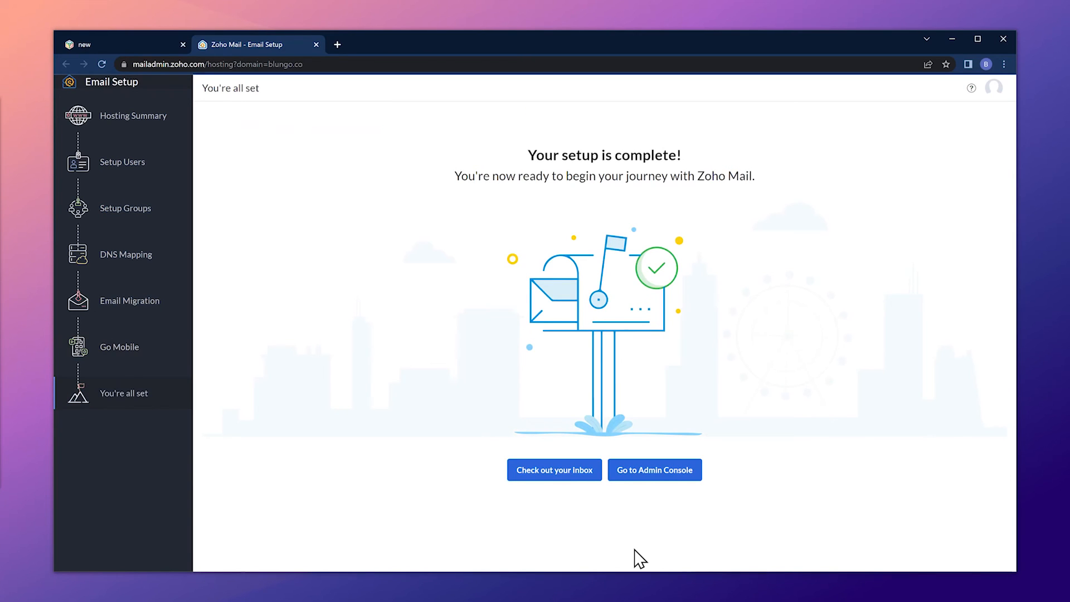
mouse_move(584, 500)
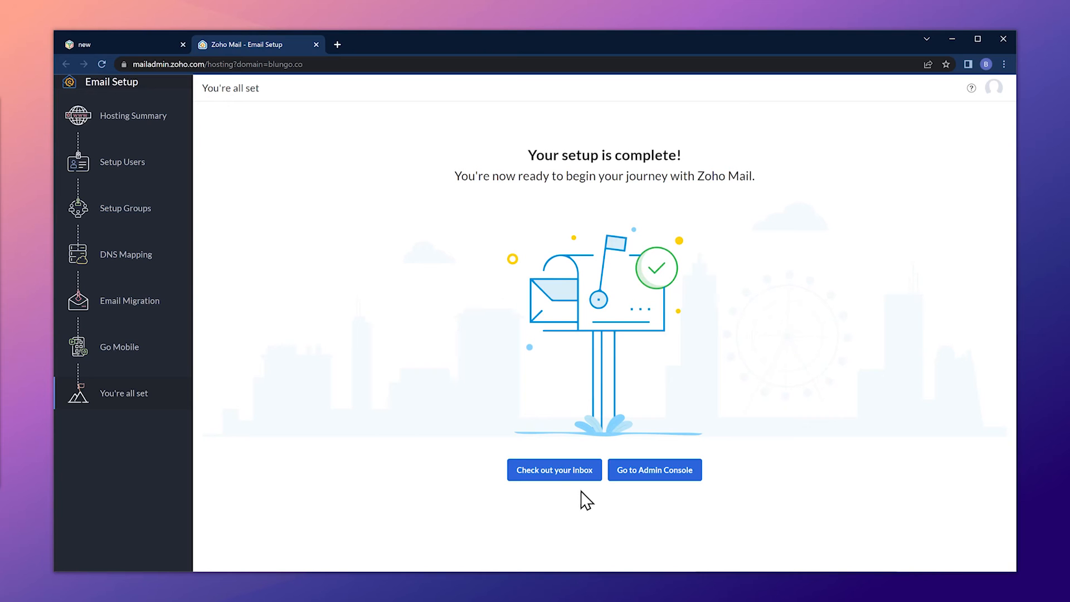
Enter the blungo.co inbox, skip the tour and read the Welcome to Zoho Mail email
click(554, 469)
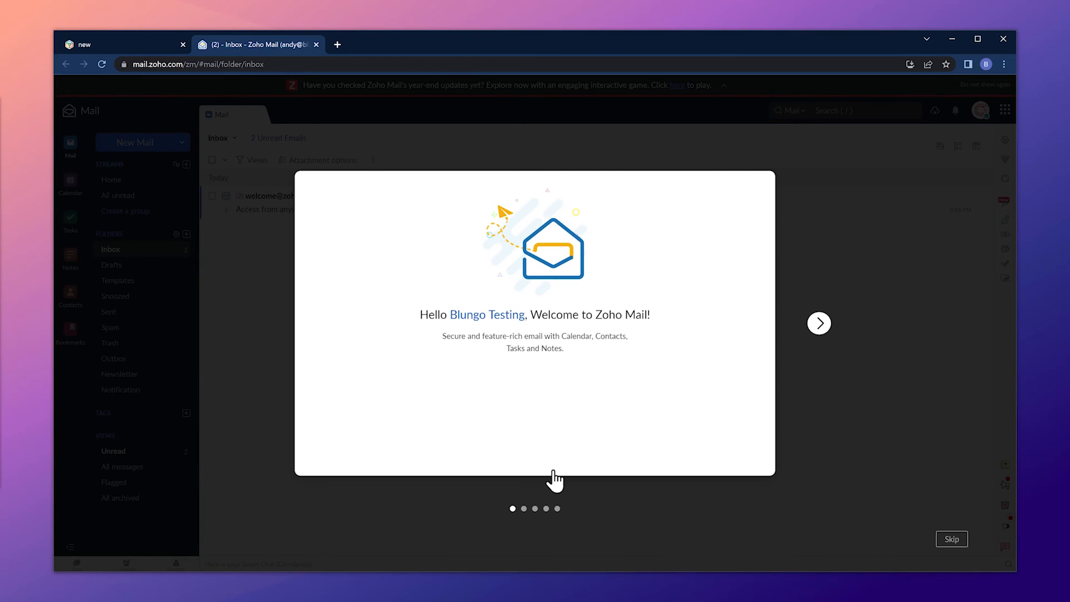
mouse_move(950, 539)
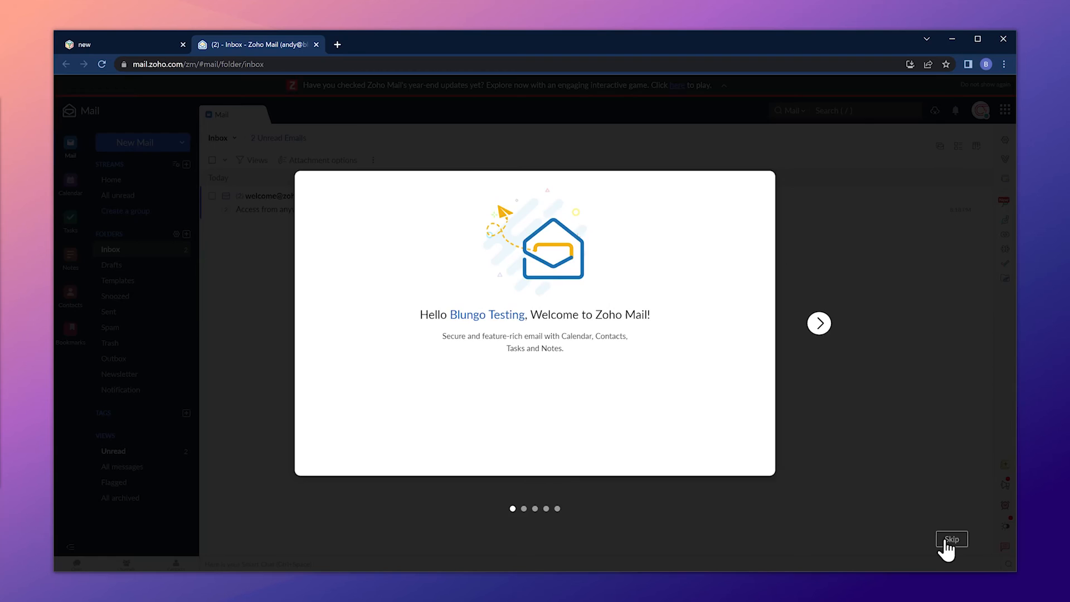
click(951, 539)
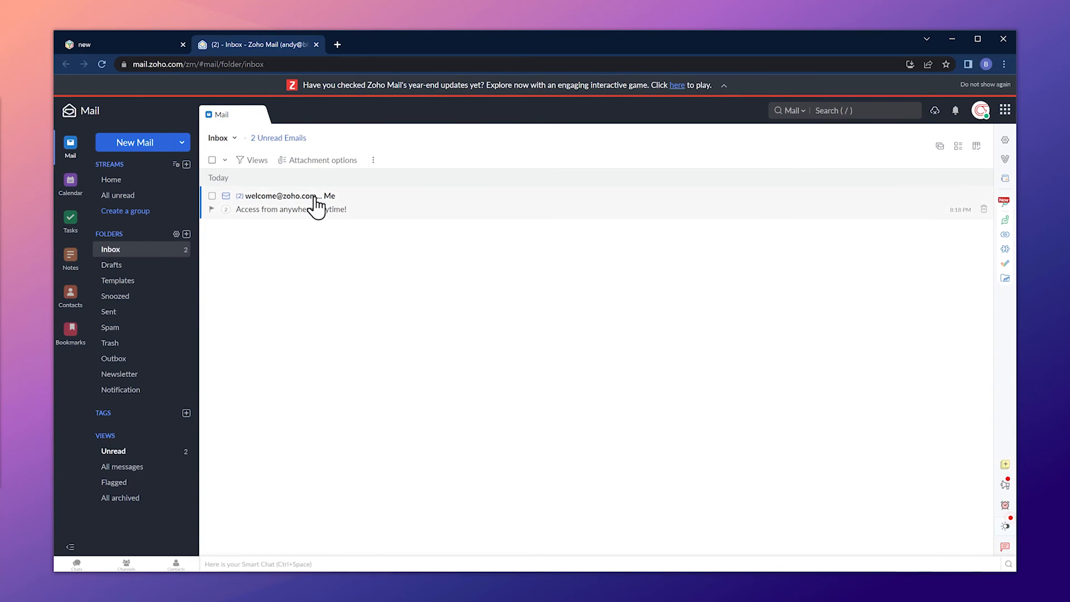
click(287, 202)
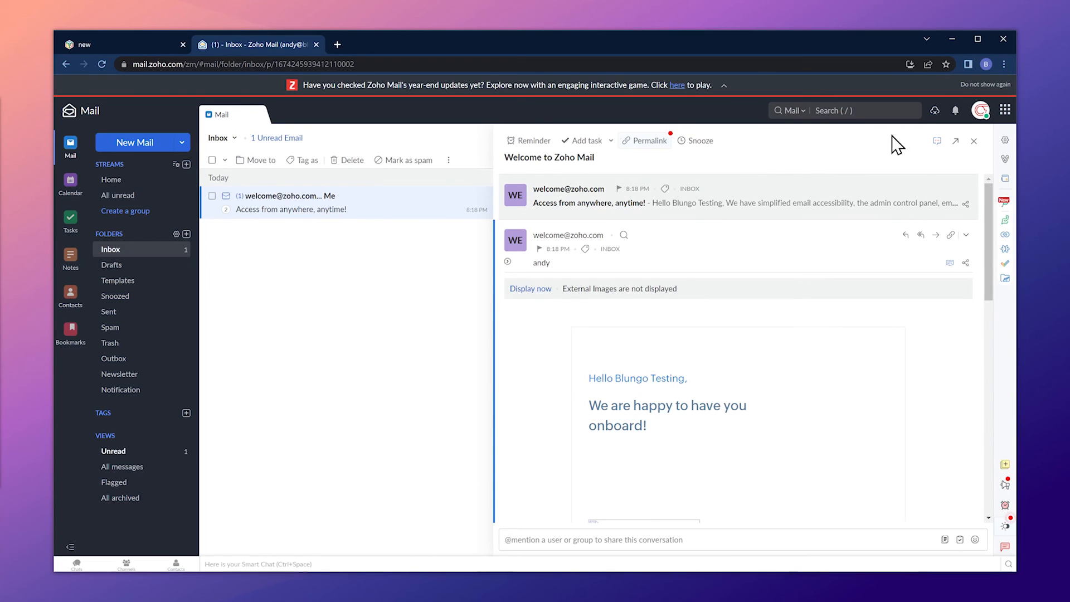
From the profile panel, go to the Admin Console, landing on Zoho One's Add Mail page
click(993, 110)
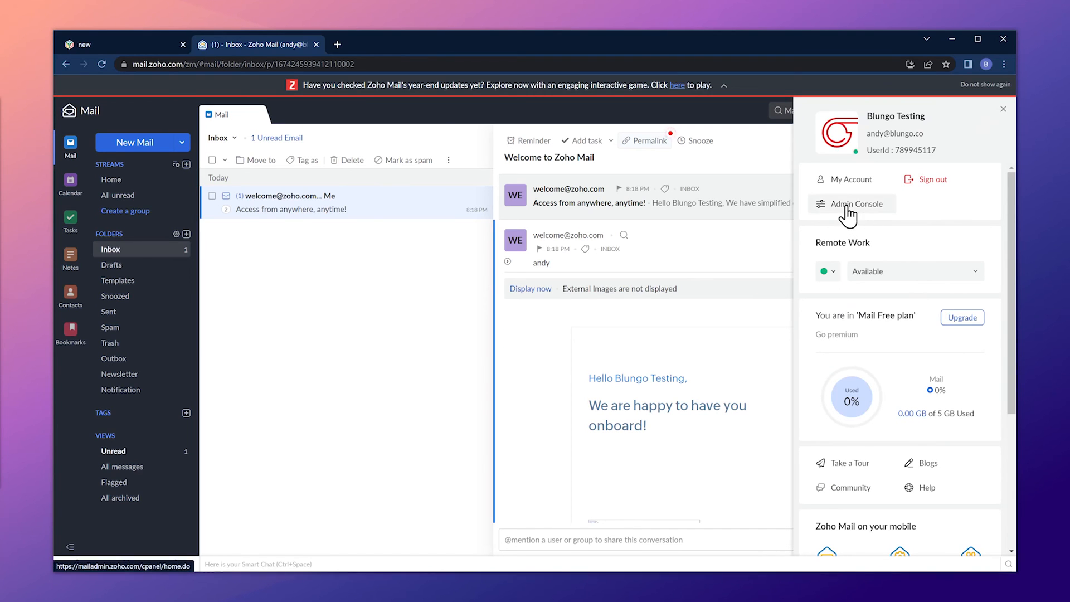
click(851, 202)
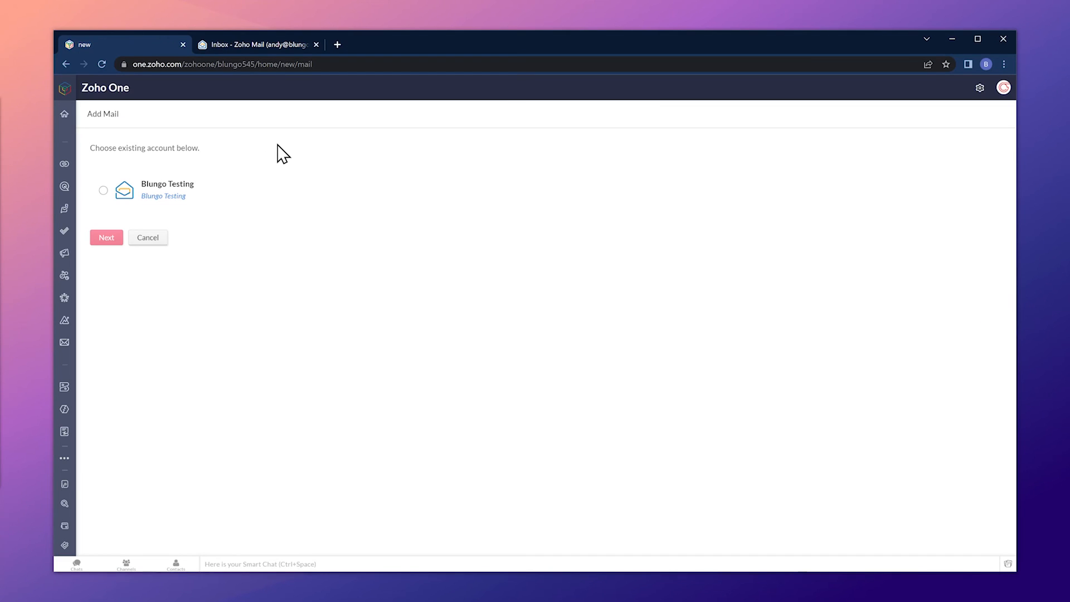
Add the existing Blungo Testing account to Zoho One and dismiss the timezone prompt
click(102, 191)
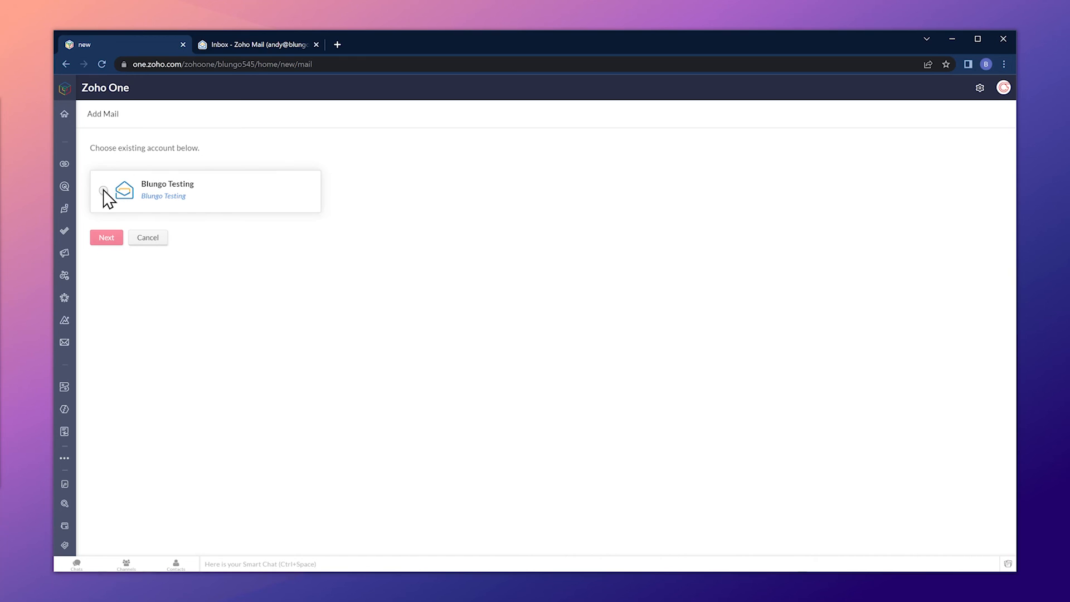
click(102, 191)
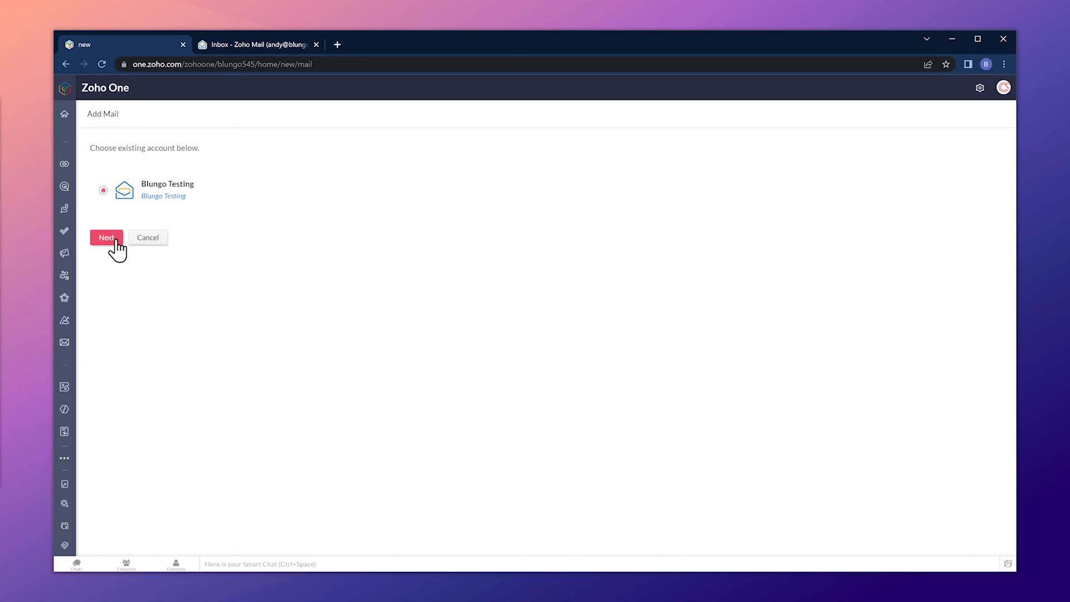
click(106, 238)
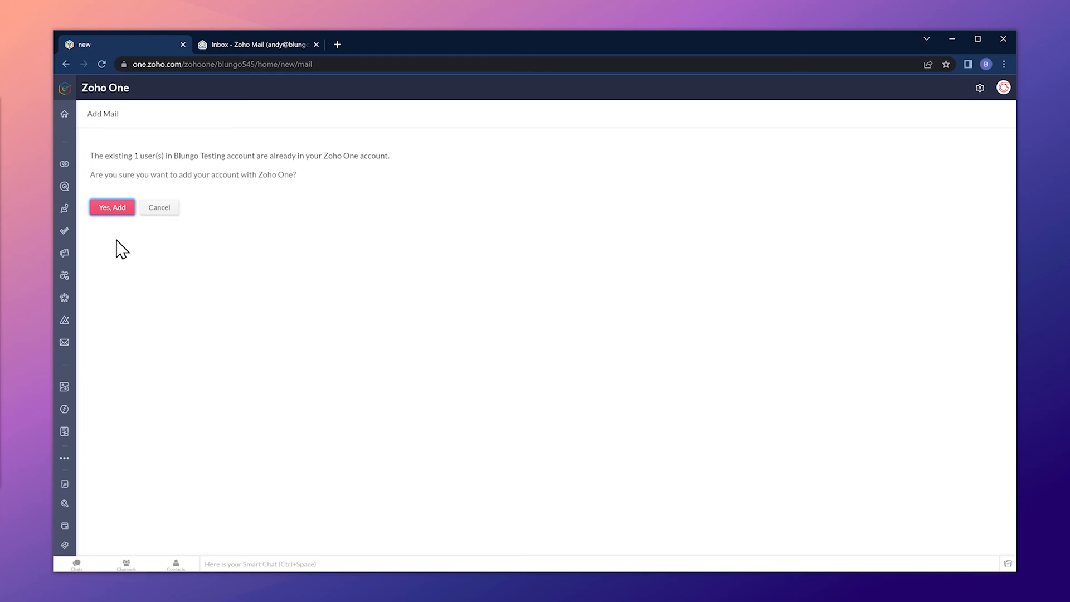
click(111, 207)
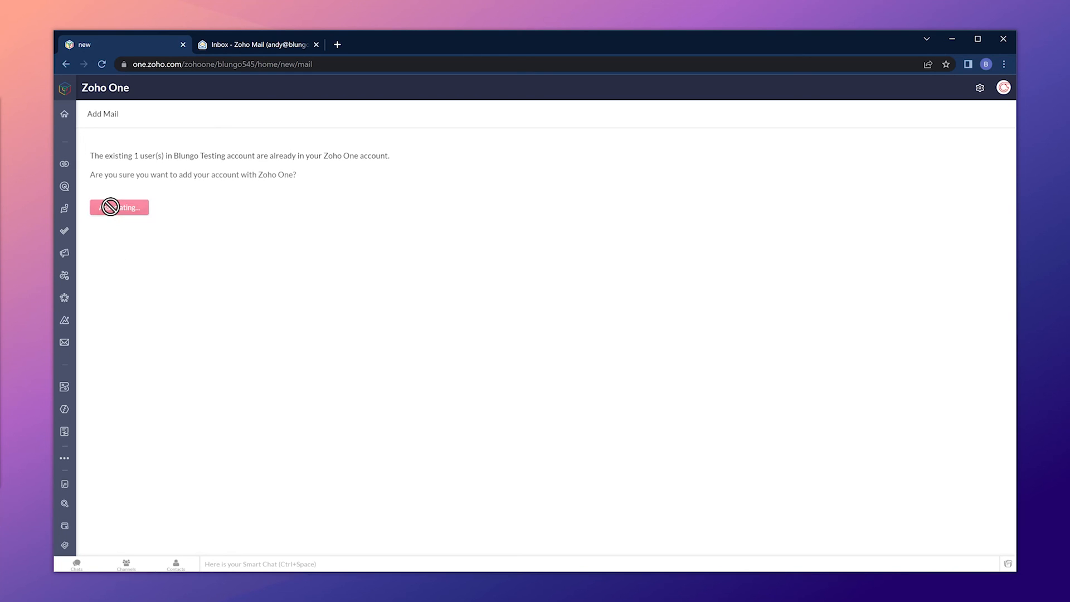
click(119, 207)
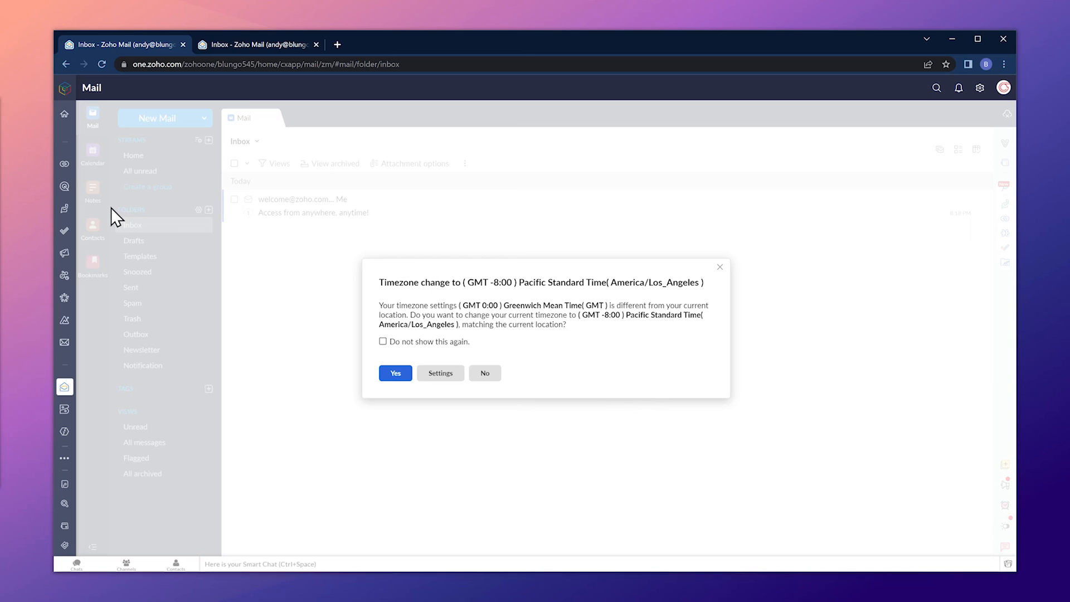
click(485, 372)
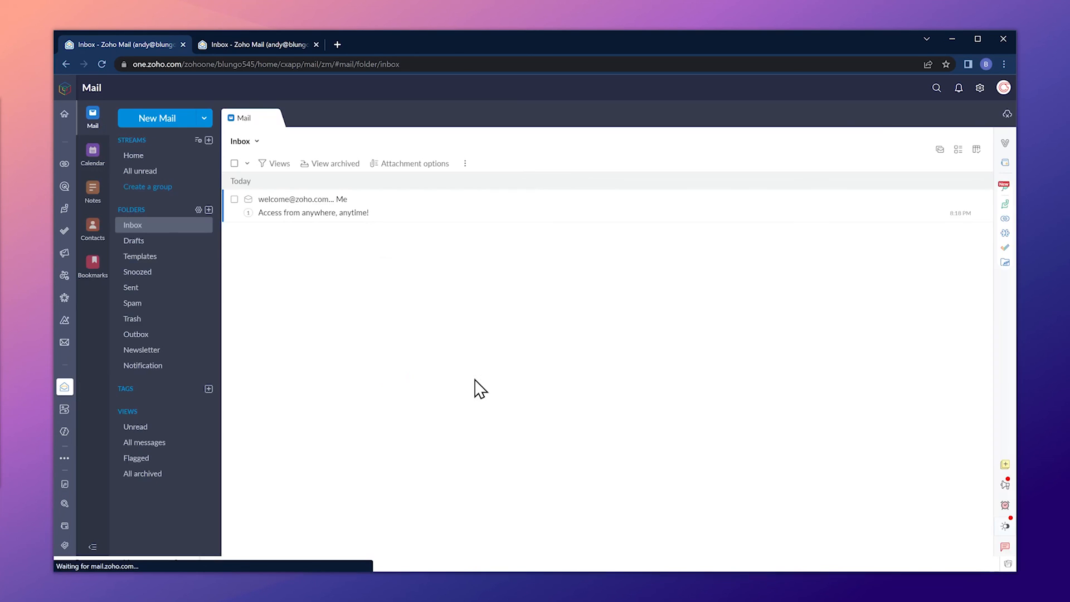